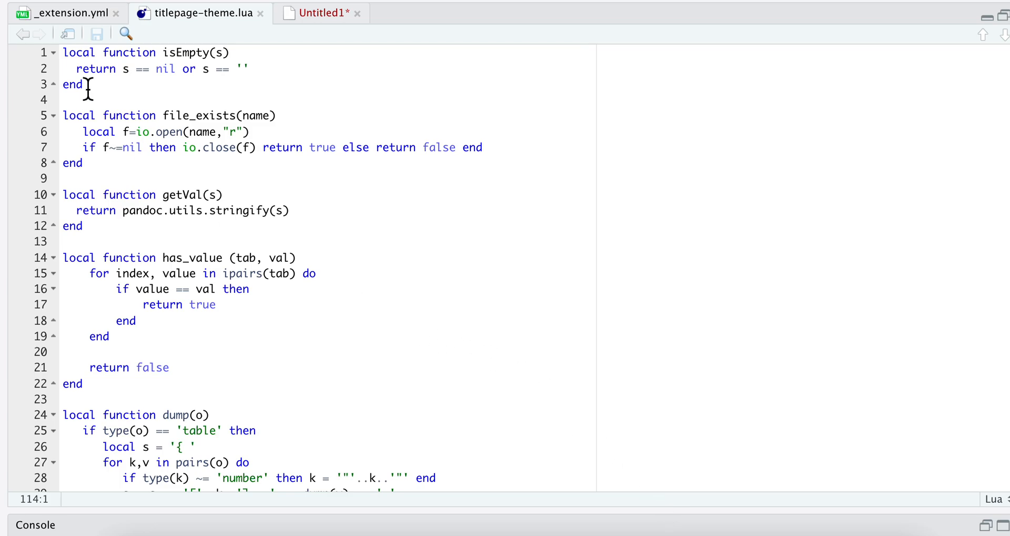
Step: Show the titlepage extension's _extension.yml with its filters, template partials and format resources
{"action": "left_click", "coordinate": [64, 13]}
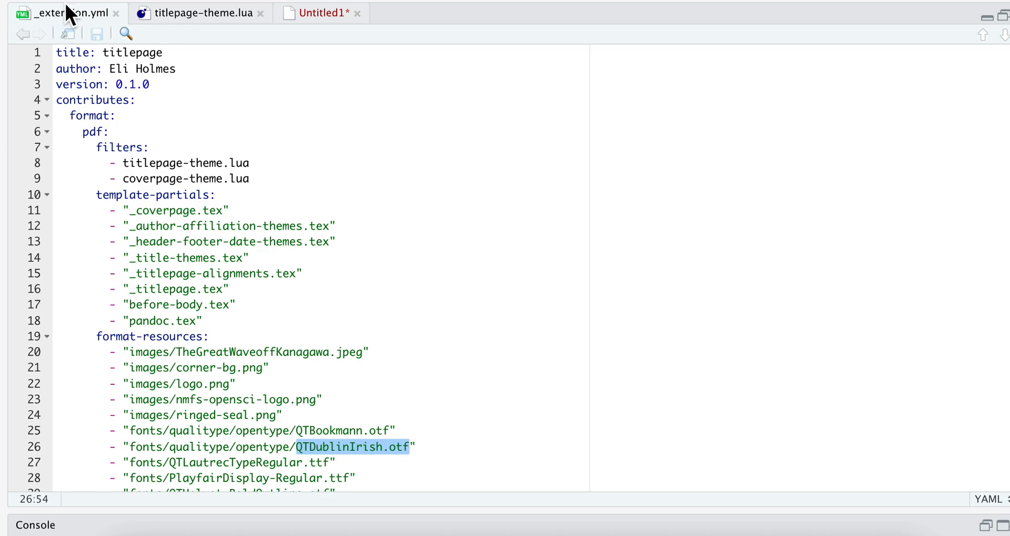
{"action": "mouse_move", "coordinate": [87, 132]}
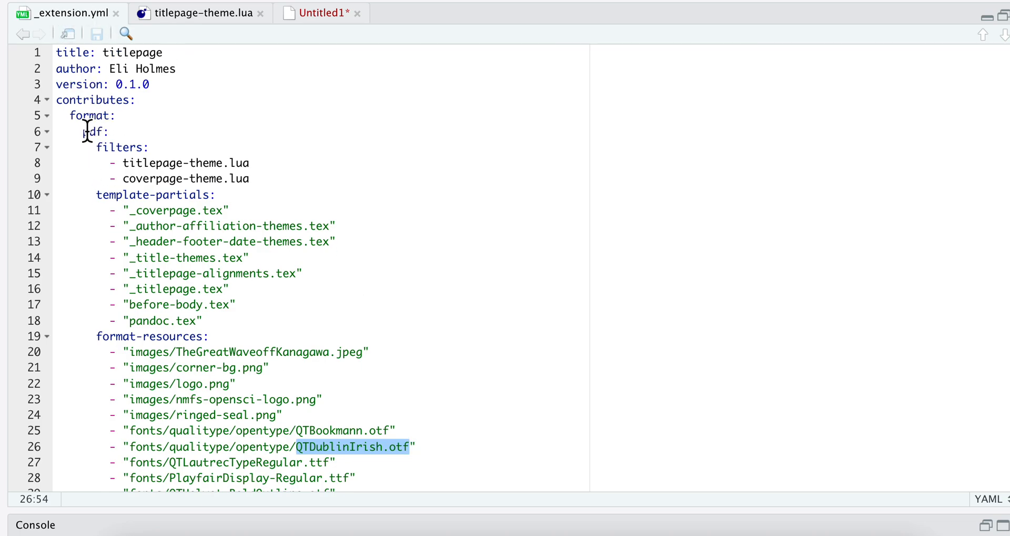
{"action": "mouse_move", "coordinate": [112, 162]}
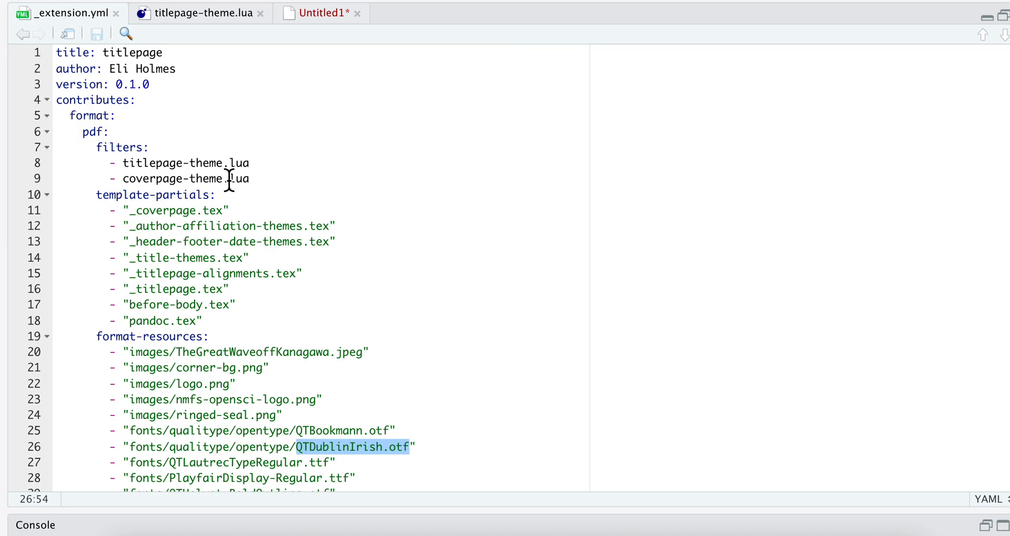
{"action": "mouse_move", "coordinate": [226, 47]}
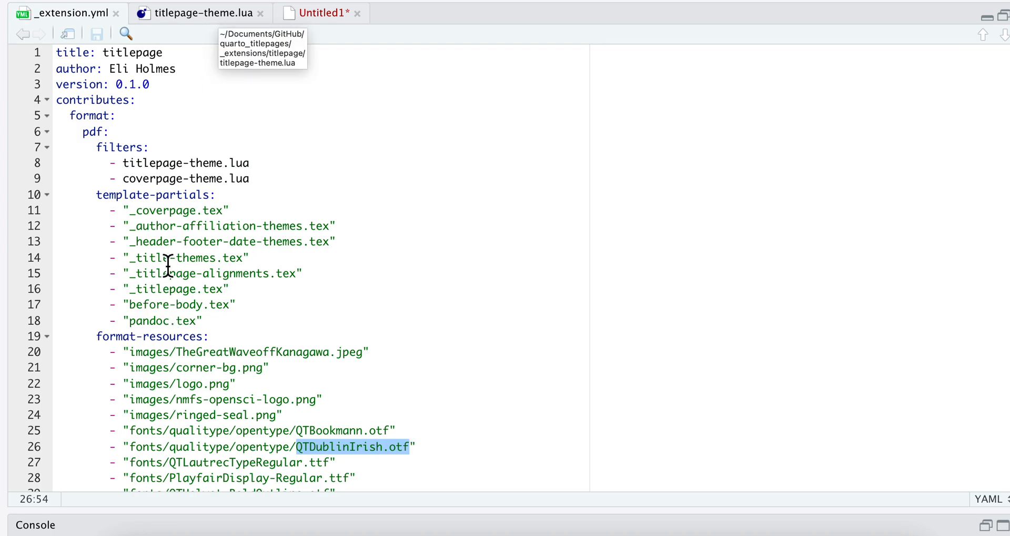
{"action": "mouse_move", "coordinate": [283, 26]}
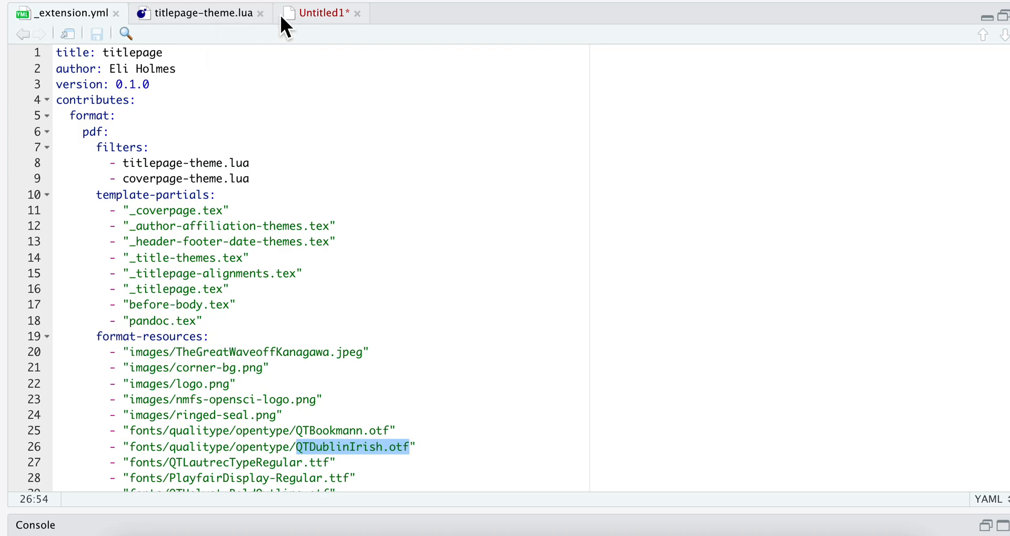
Step: Bring back titlepage-theme.lua showing its isEmpty, file_exists and getVal helpers
{"action": "left_click", "coordinate": [200, 13]}
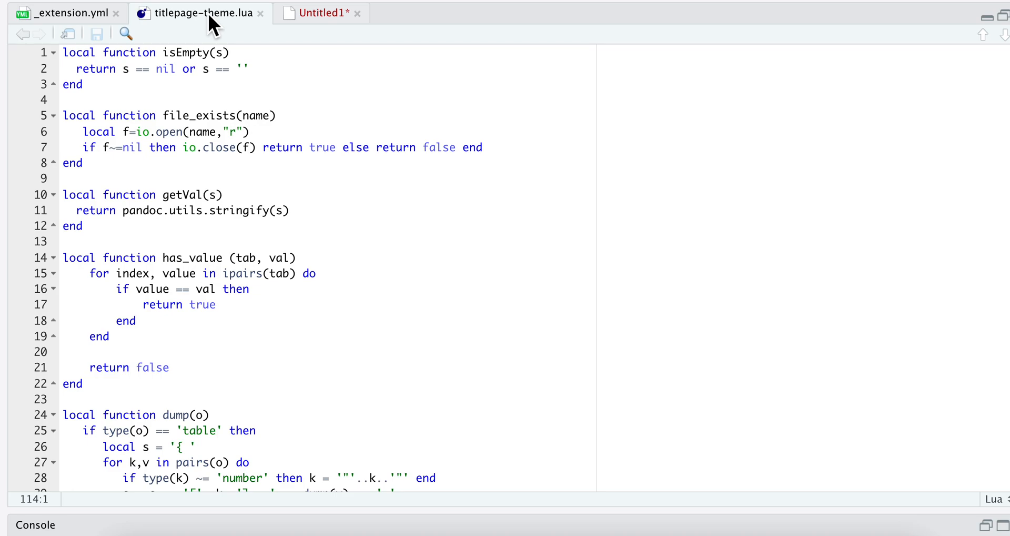
{"action": "mouse_move", "coordinate": [267, 79]}
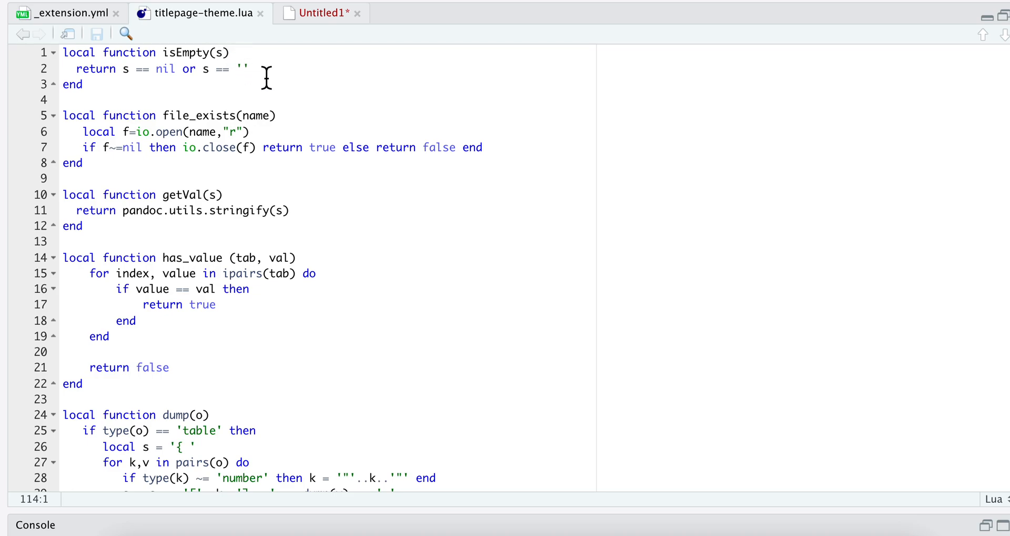
{"action": "mouse_move", "coordinate": [362, 77]}
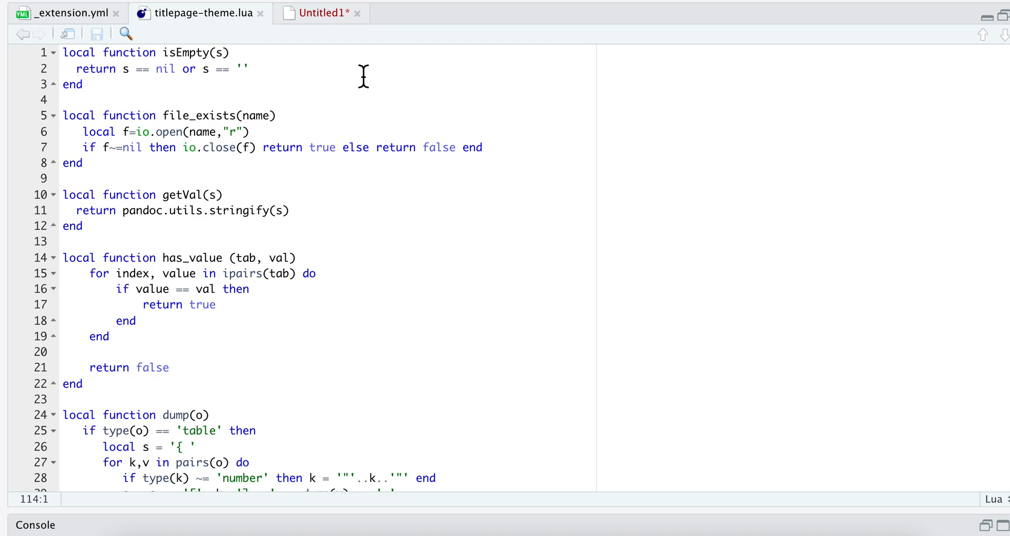
{"action": "mouse_move", "coordinate": [229, 55]}
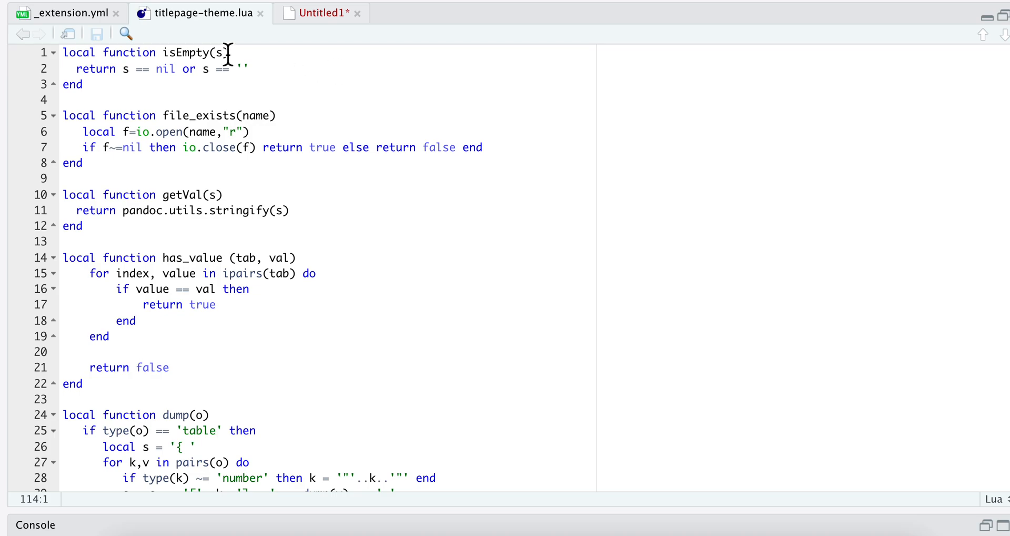
{"action": "mouse_move", "coordinate": [173, 69]}
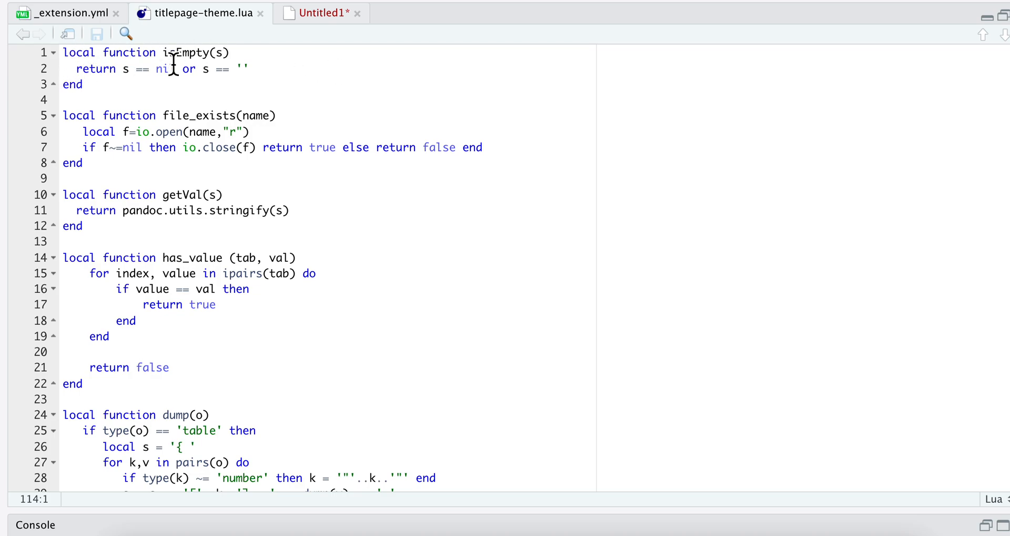
{"action": "mouse_move", "coordinate": [299, 289]}
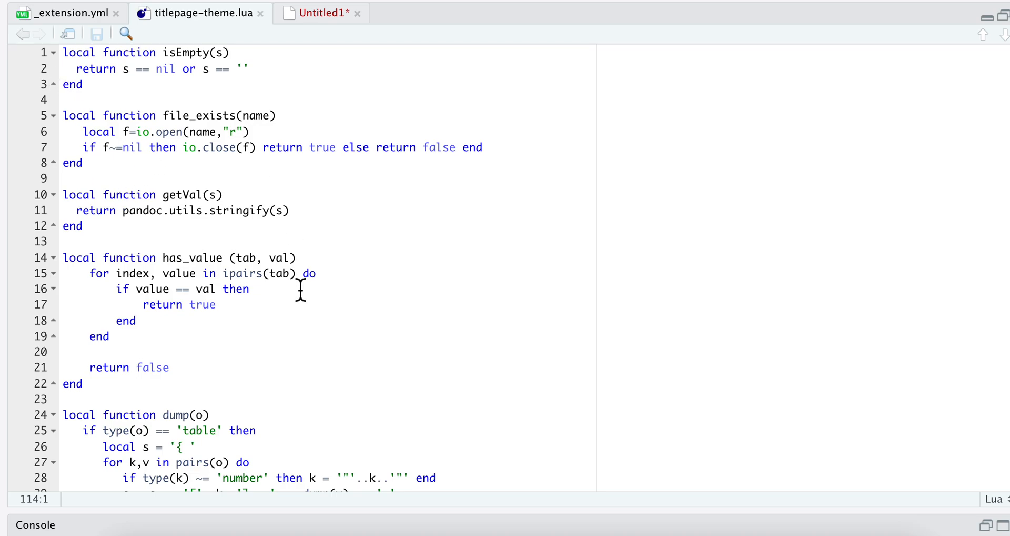
{"action": "mouse_move", "coordinate": [63, 53]}
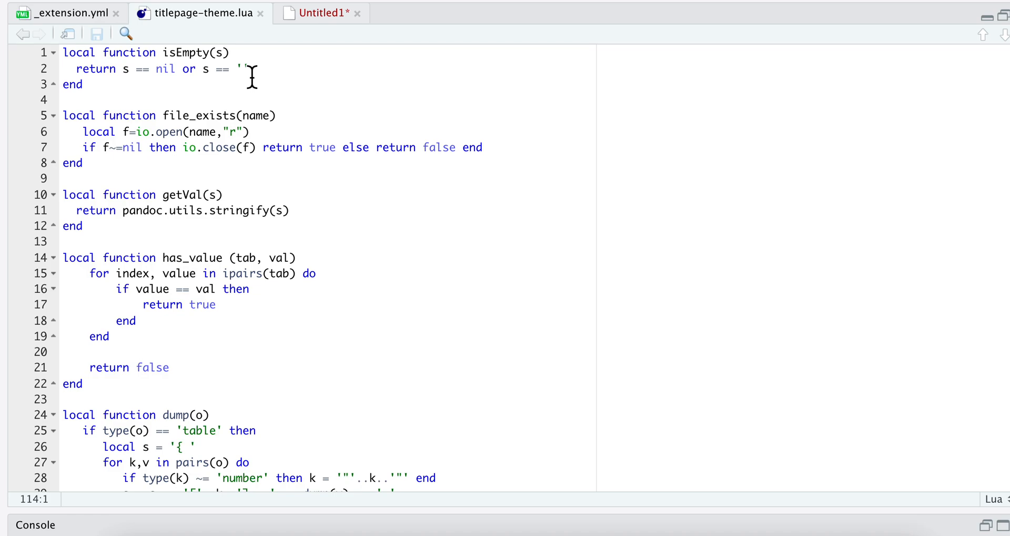
{"action": "mouse_move", "coordinate": [226, 53]}
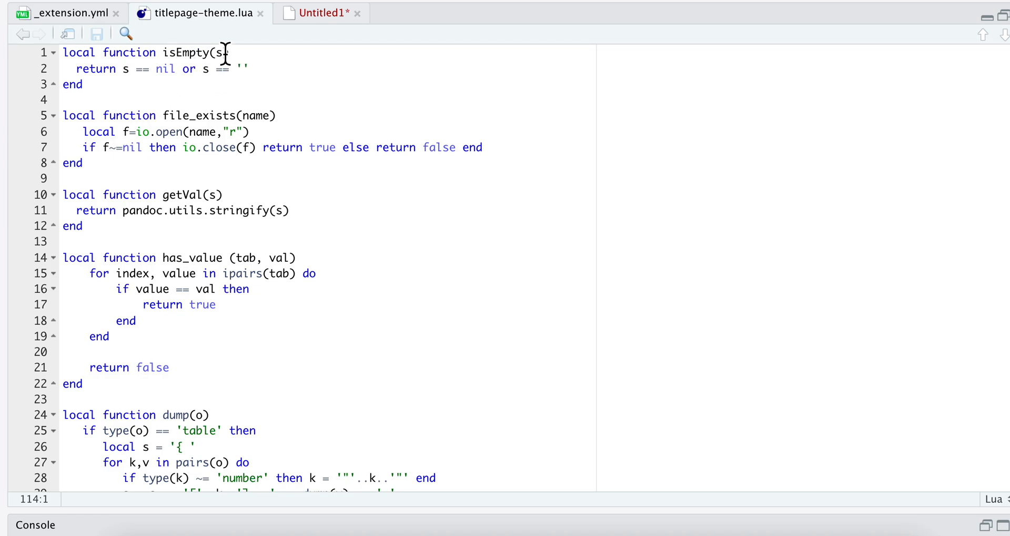
{"action": "scroll", "scroll_direction": "down", "scroll_amount": 3}
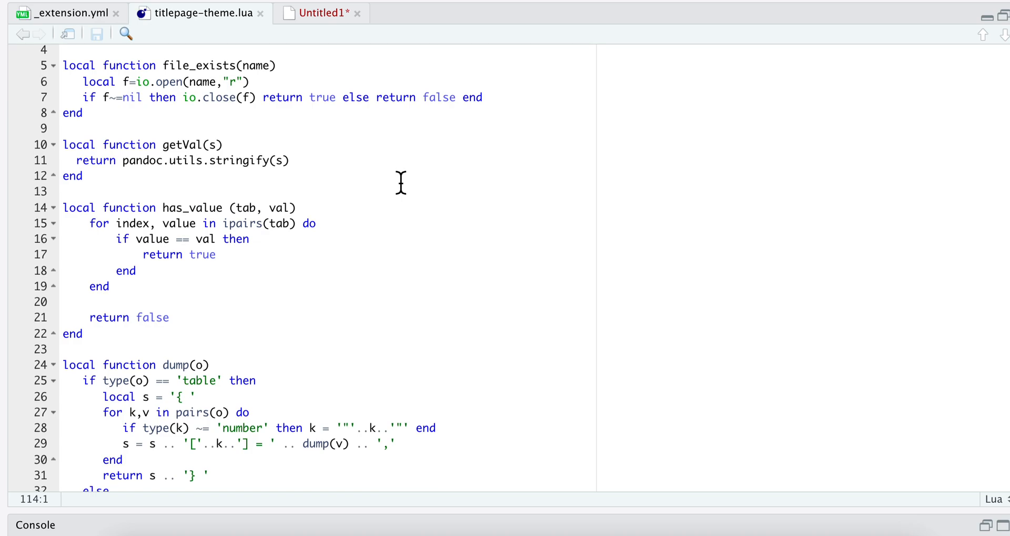
{"action": "mouse_move", "coordinate": [169, 73]}
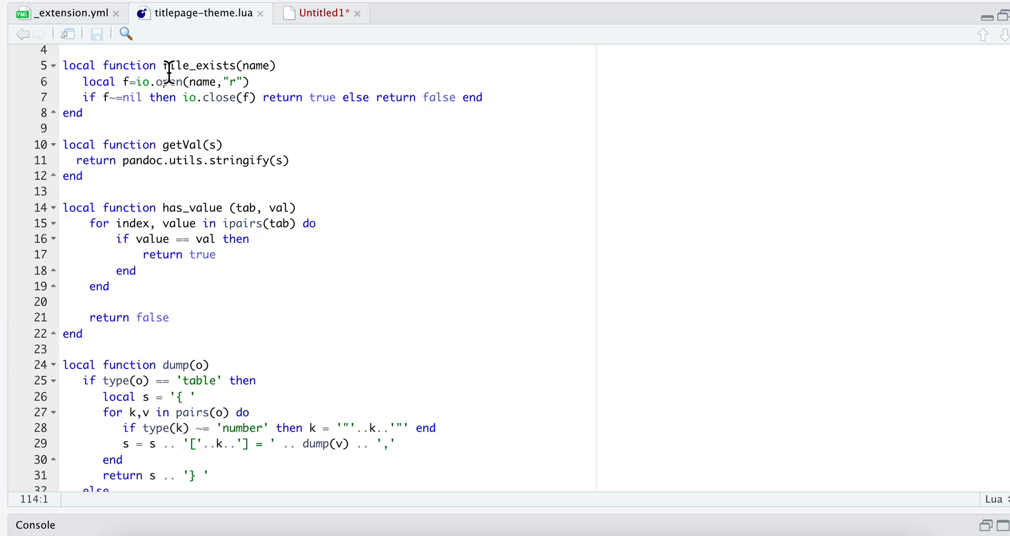
{"action": "double_click", "coordinate": [200, 66]}
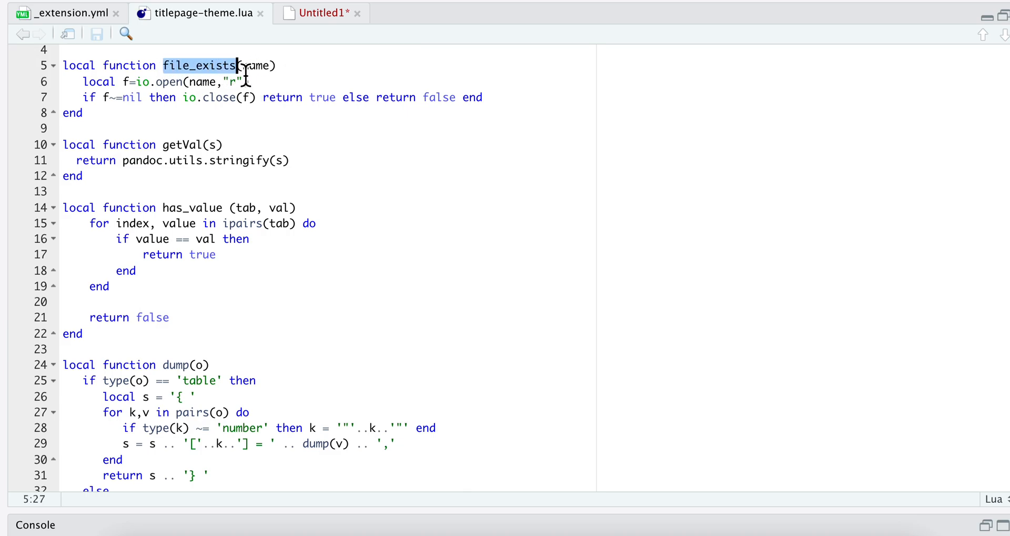
{"action": "double_click", "coordinate": [256, 66]}
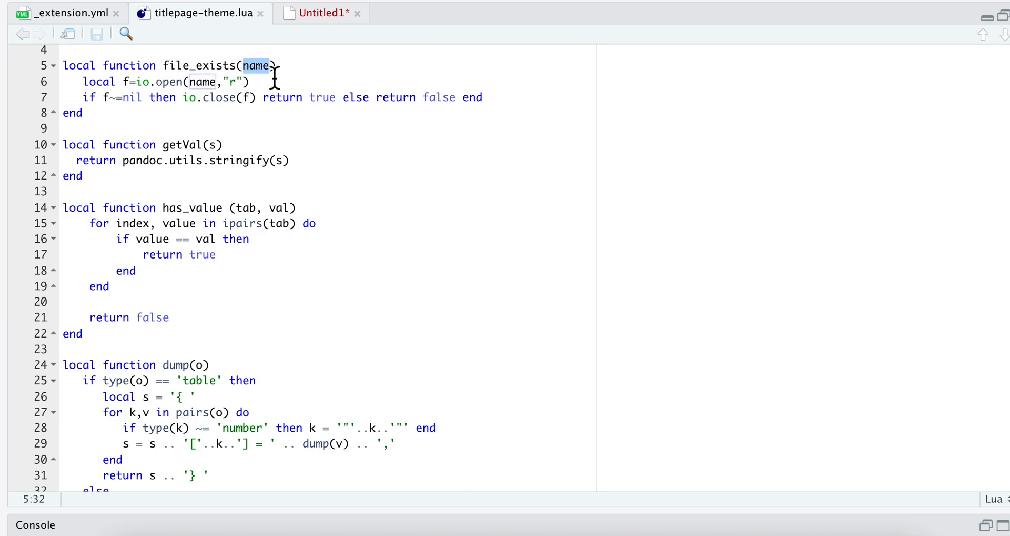
{"action": "left_click", "coordinate": [255, 65]}
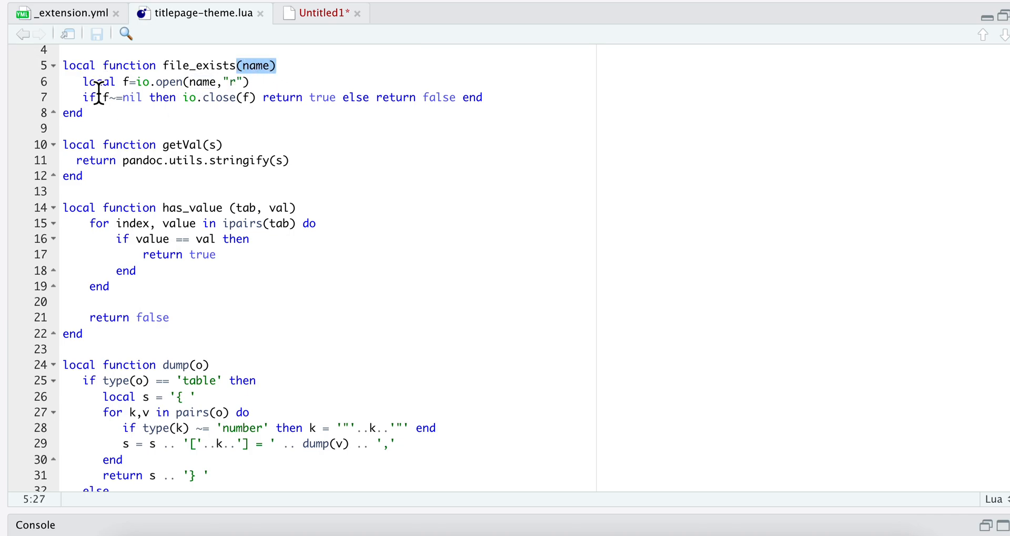
{"action": "left_click", "coordinate": [87, 82]}
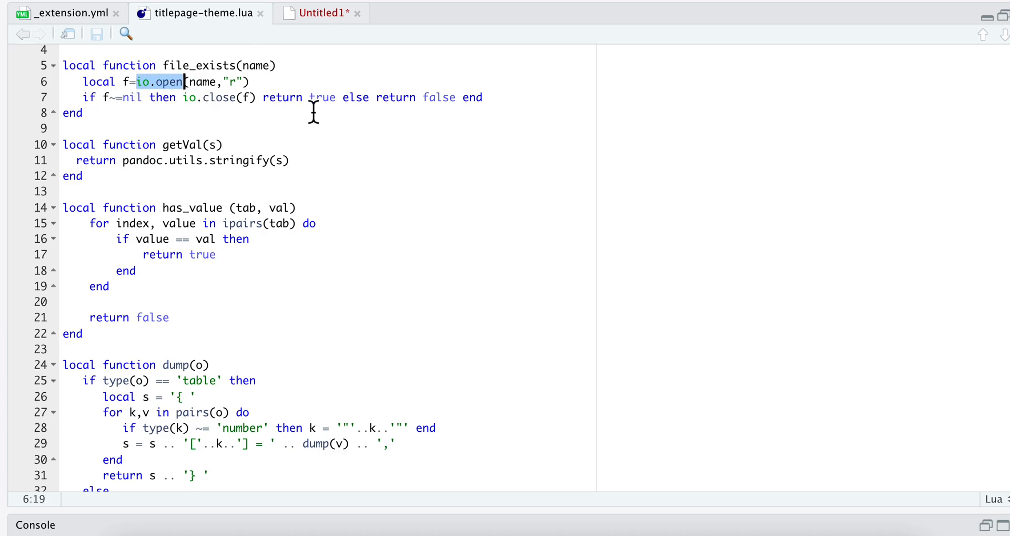
{"action": "scroll", "scroll_direction": "down", "scroll_amount": 3}
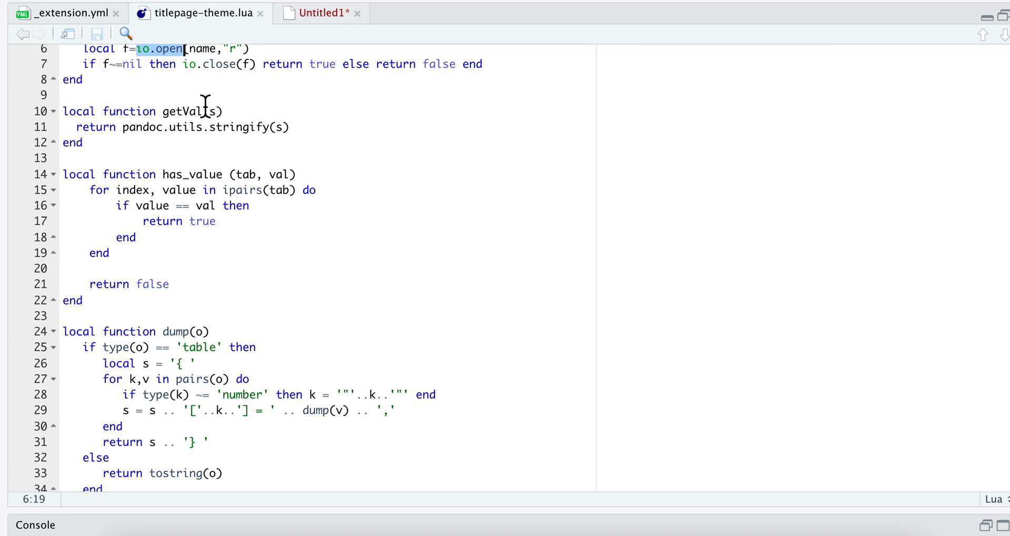
{"action": "mouse_move", "coordinate": [140, 135]}
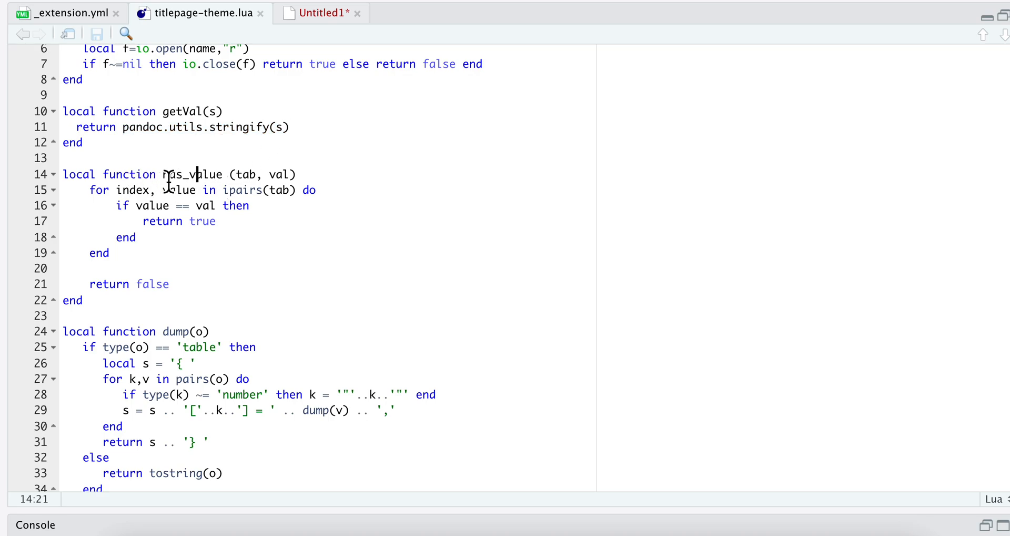
{"action": "mouse_move", "coordinate": [238, 181]}
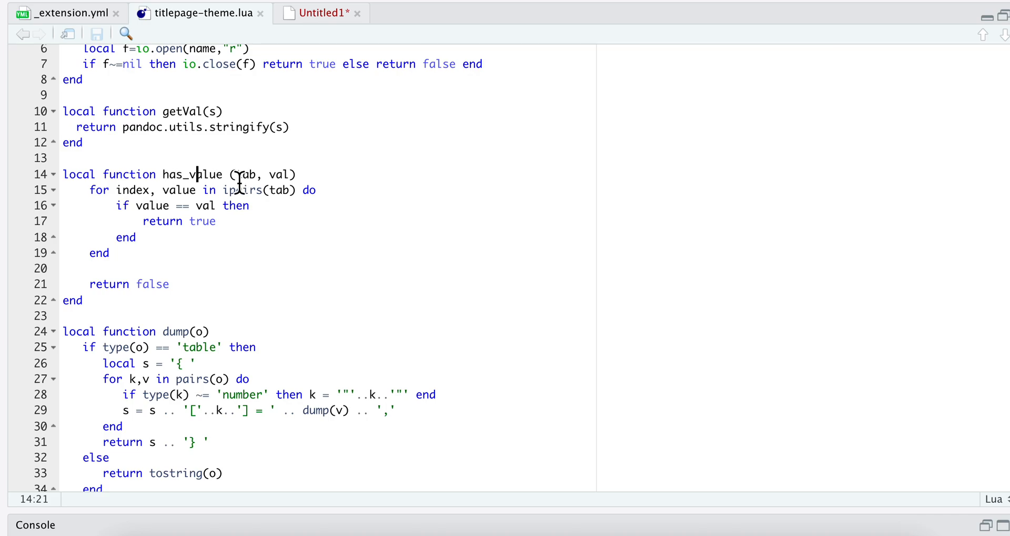
{"action": "double_click", "coordinate": [247, 174]}
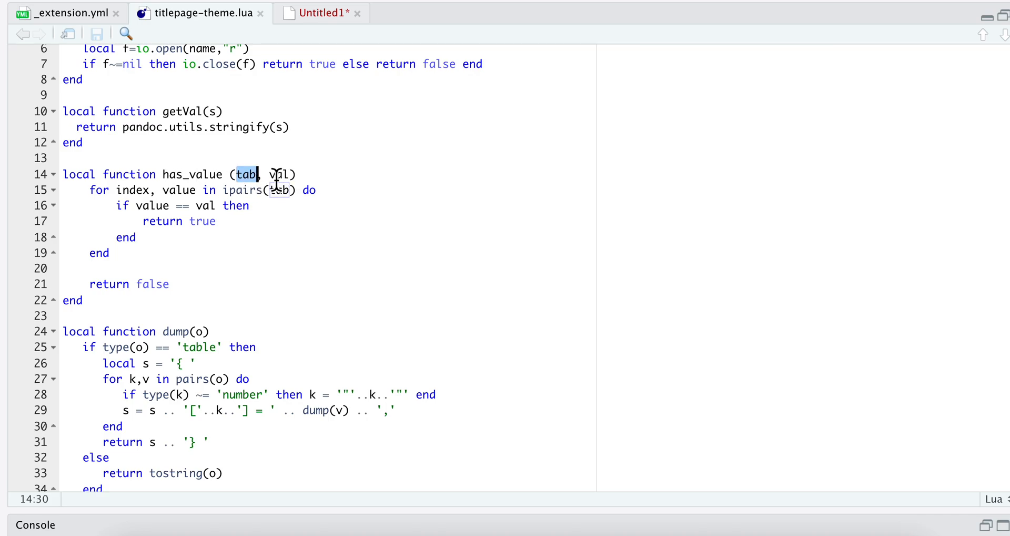
{"action": "double_click", "coordinate": [281, 174]}
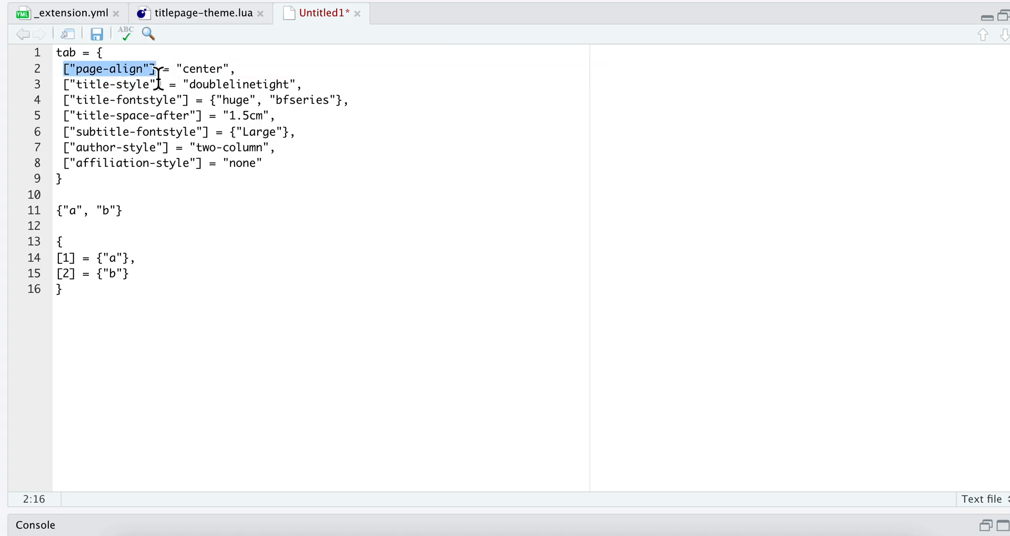
Step: Walk through the theme table's page-align 'center' value and the {"a", "b"} list
{"action": "double_click", "coordinate": [202, 69]}
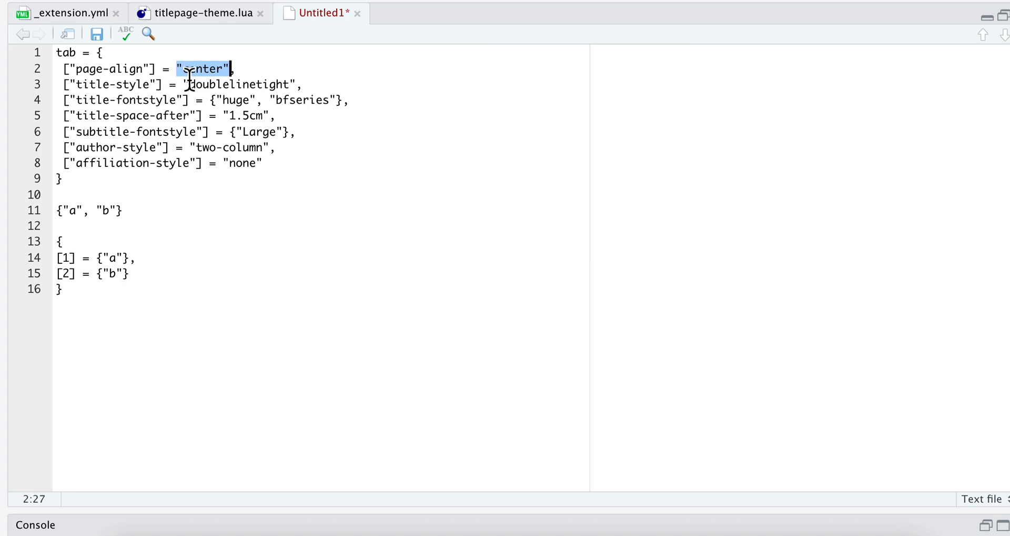
{"action": "type", "text": "center"}
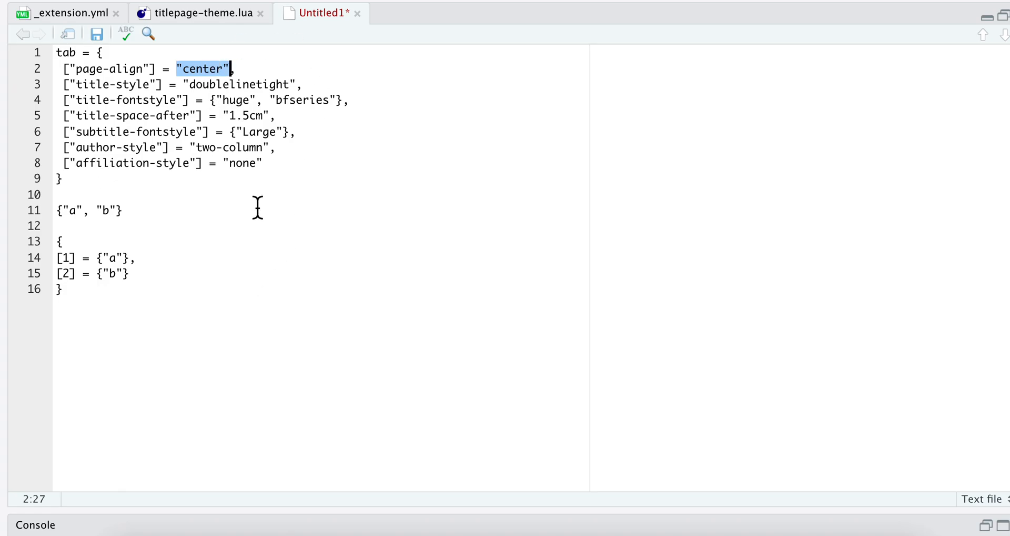
{"action": "mouse_move", "coordinate": [229, 93]}
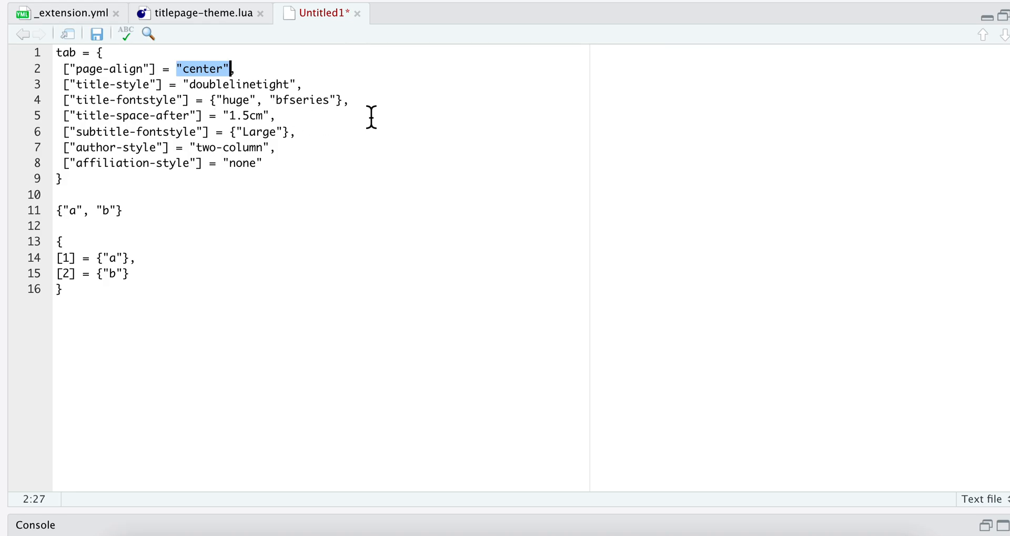
{"action": "mouse_move", "coordinate": [347, 107]}
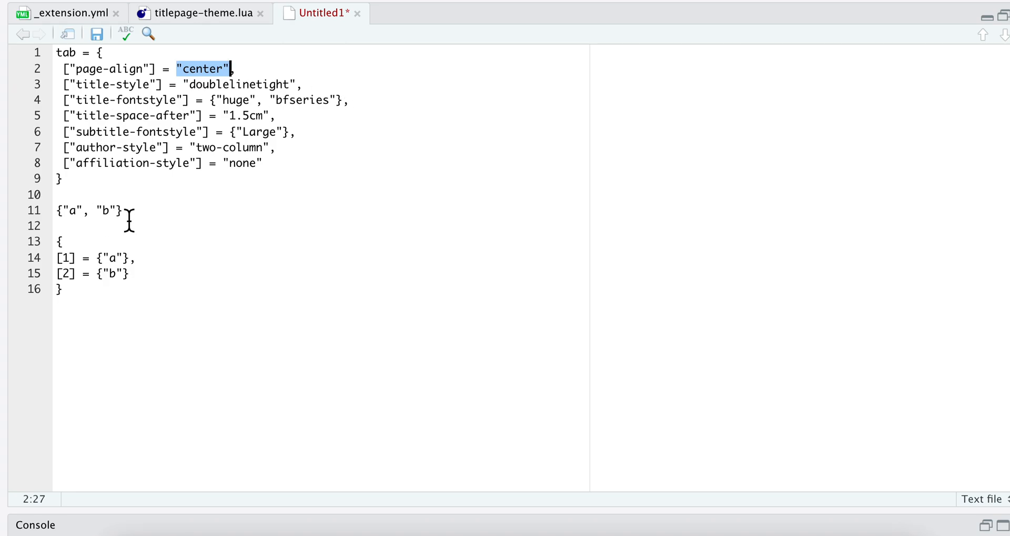
{"action": "left_click", "coordinate": [124, 210]}
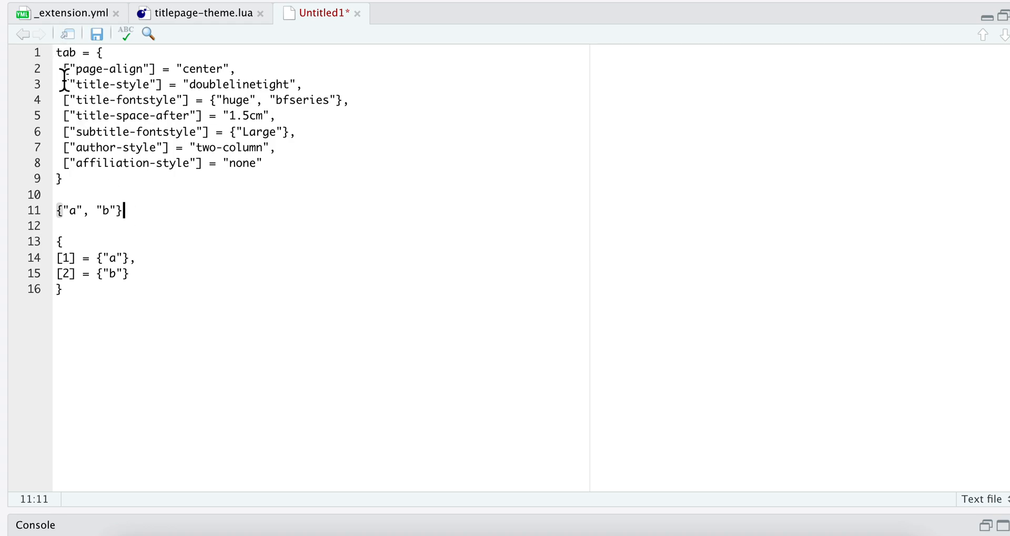
{"action": "mouse_move", "coordinate": [129, 226]}
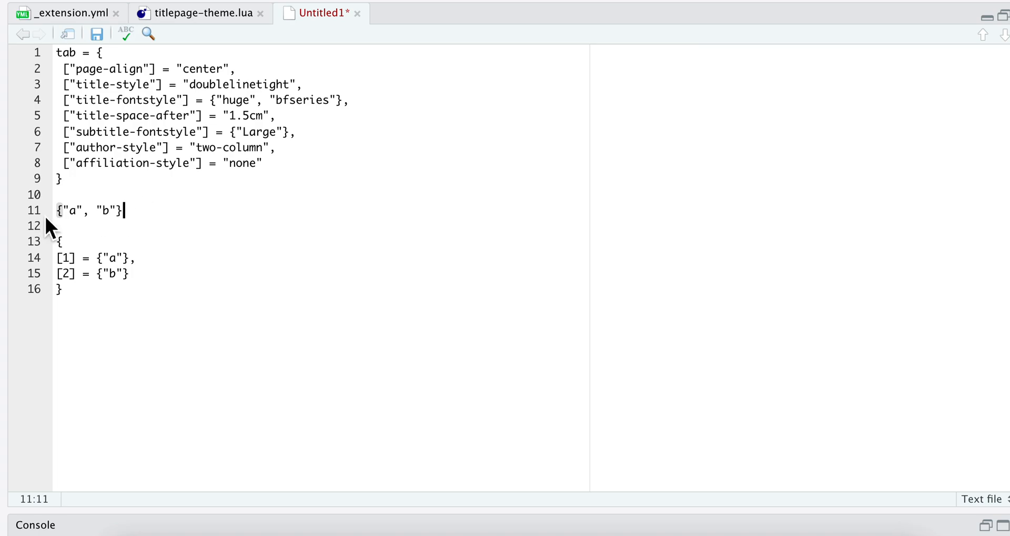
{"action": "mouse_move", "coordinate": [76, 266]}
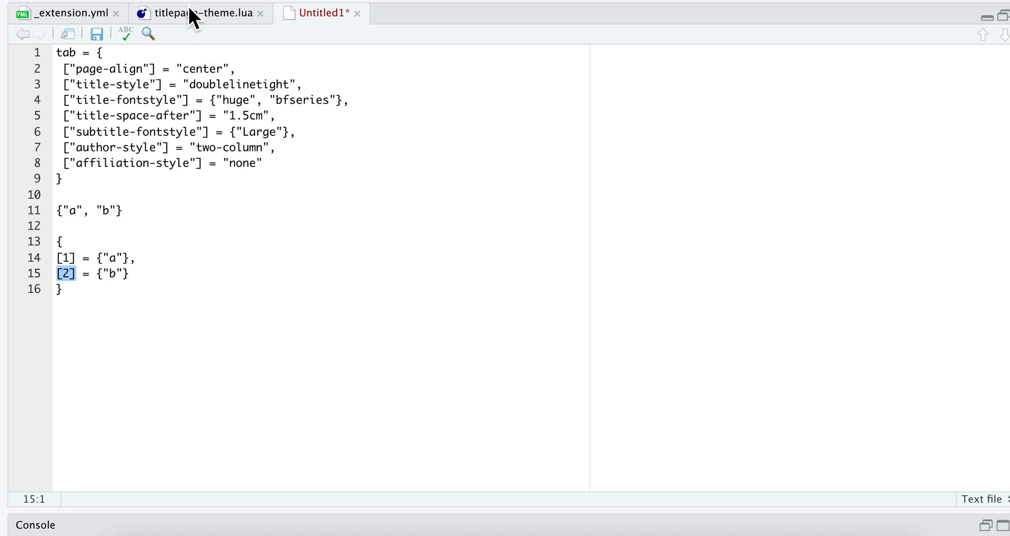
{"action": "mouse_move", "coordinate": [98, 254]}
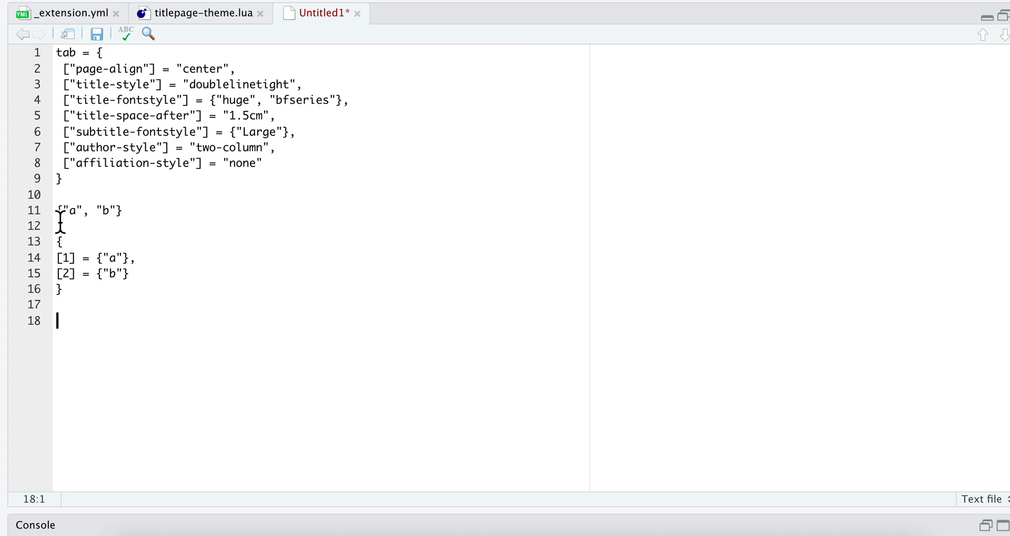
Step: Assign {"a", "b"} to tab, then try tab[1] and tab["page-align"] on line 18
{"action": "type", "text": "tab"}
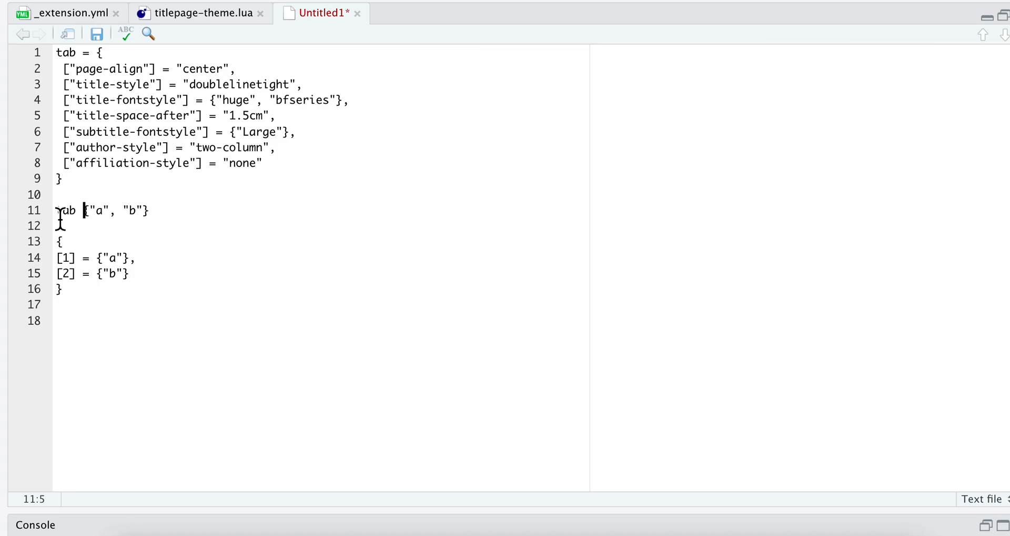
{"action": "left_click", "coordinate": [113, 320]}
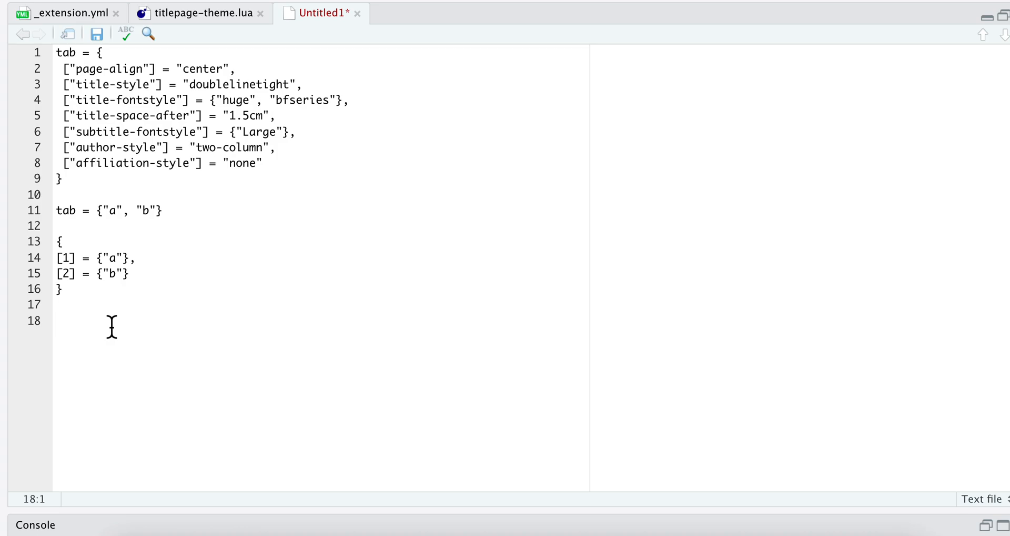
{"action": "type", "text": "tab"}
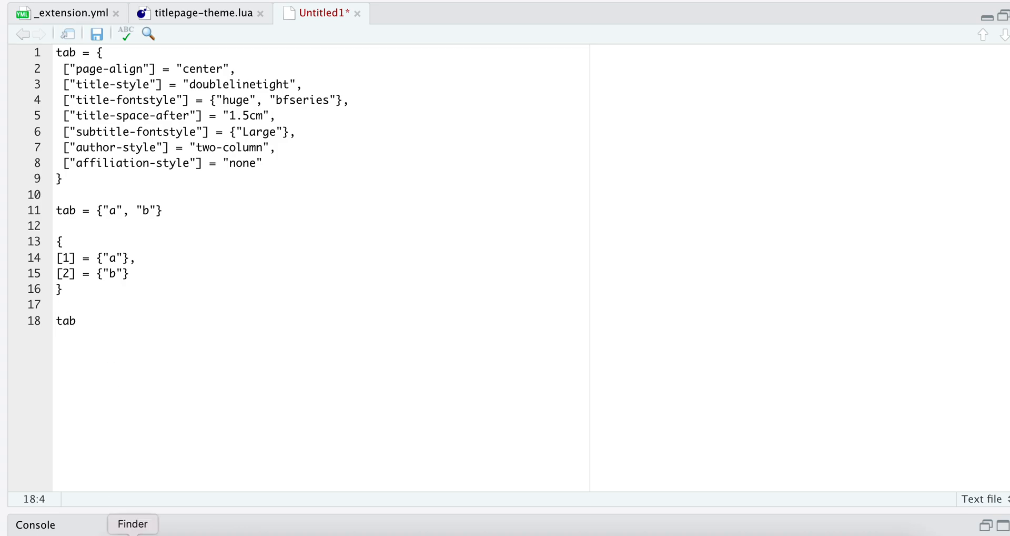
{"action": "type", "text": "[1]"}
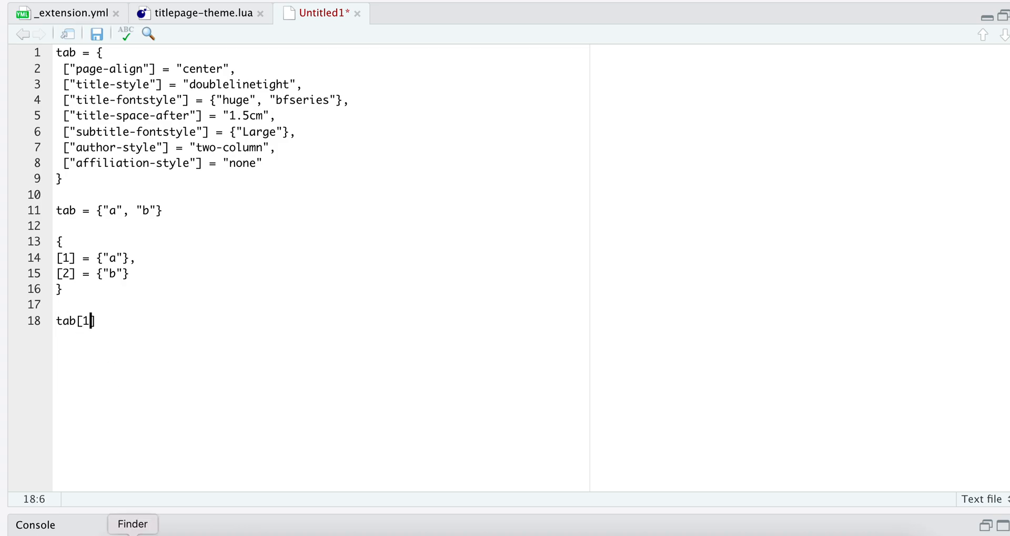
{"action": "mouse_move", "coordinate": [127, 218]}
{"action": "type", "text": "\"page-"}
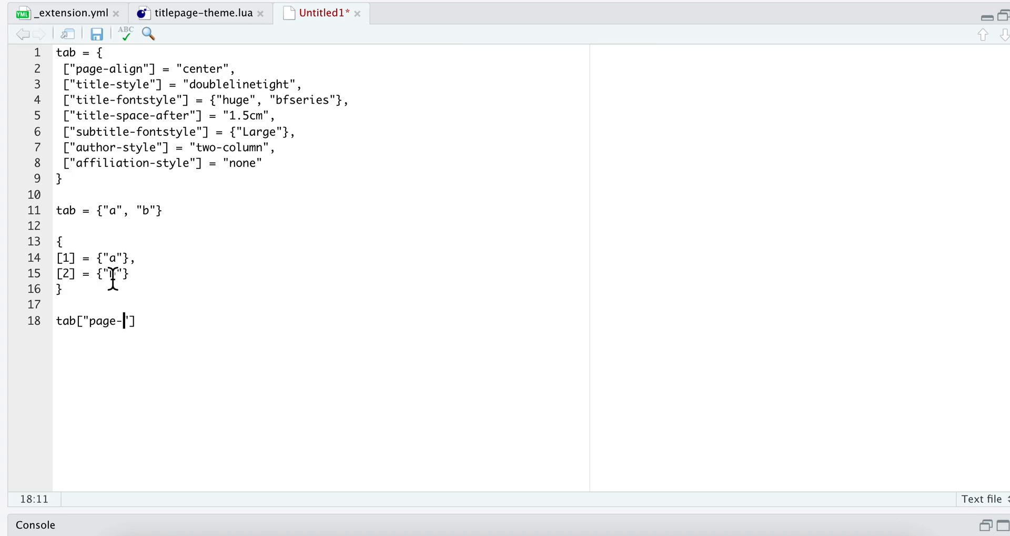
{"action": "type", "text": "align"}
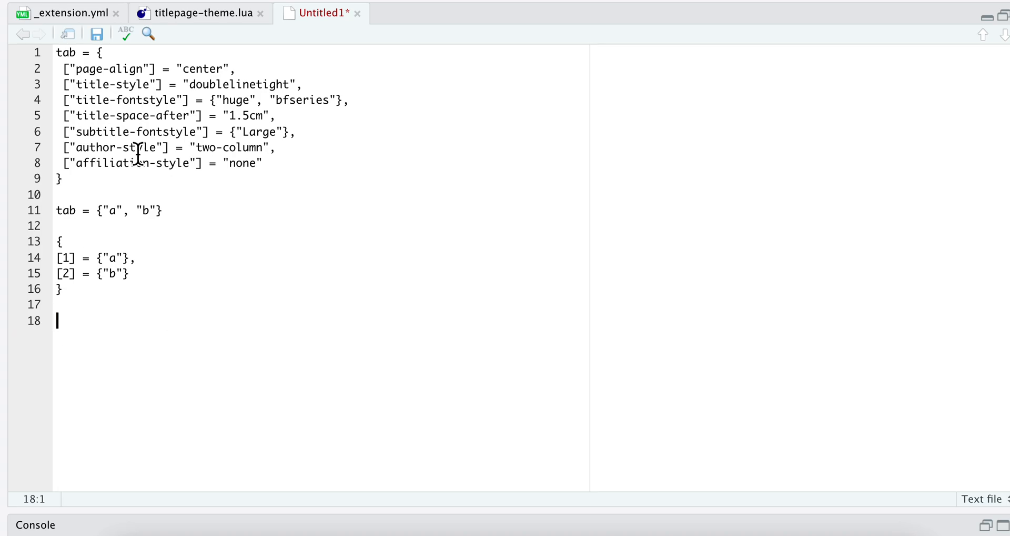
Step: Compare titlepage-theme.lua's has_value helper against the scratch file's tab = {"a", "b"} list
{"action": "left_click", "coordinate": [200, 13]}
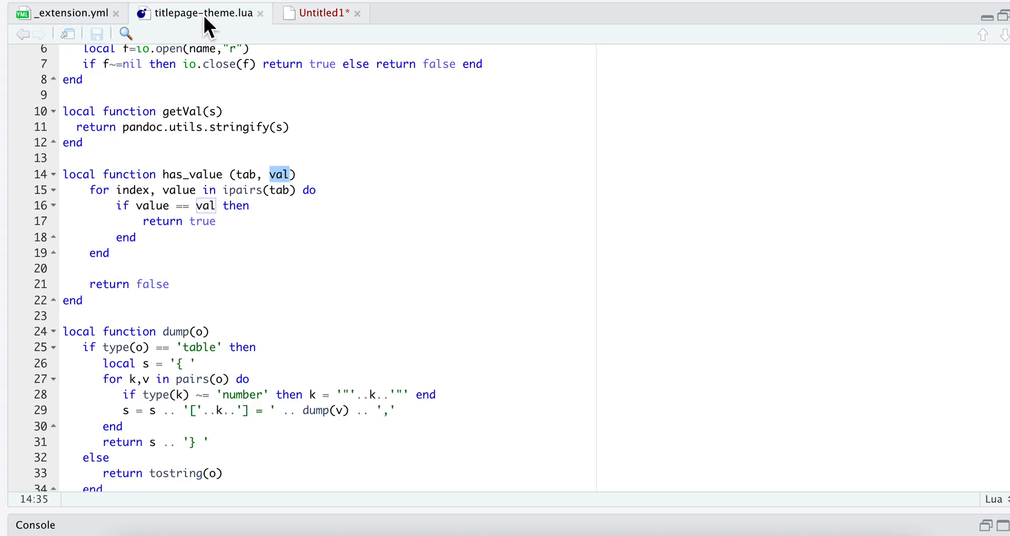
{"action": "mouse_move", "coordinate": [166, 181]}
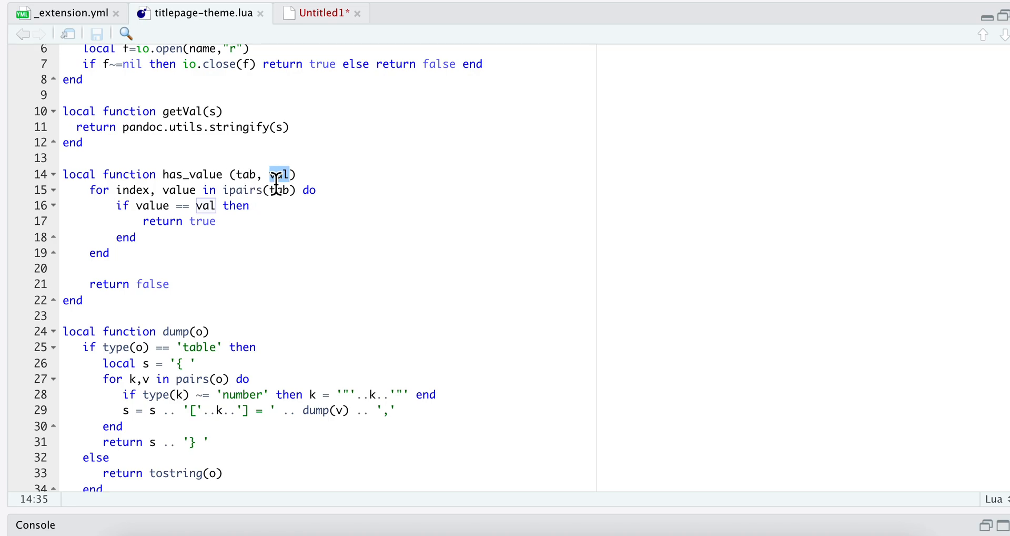
{"action": "mouse_move", "coordinate": [322, 150]}
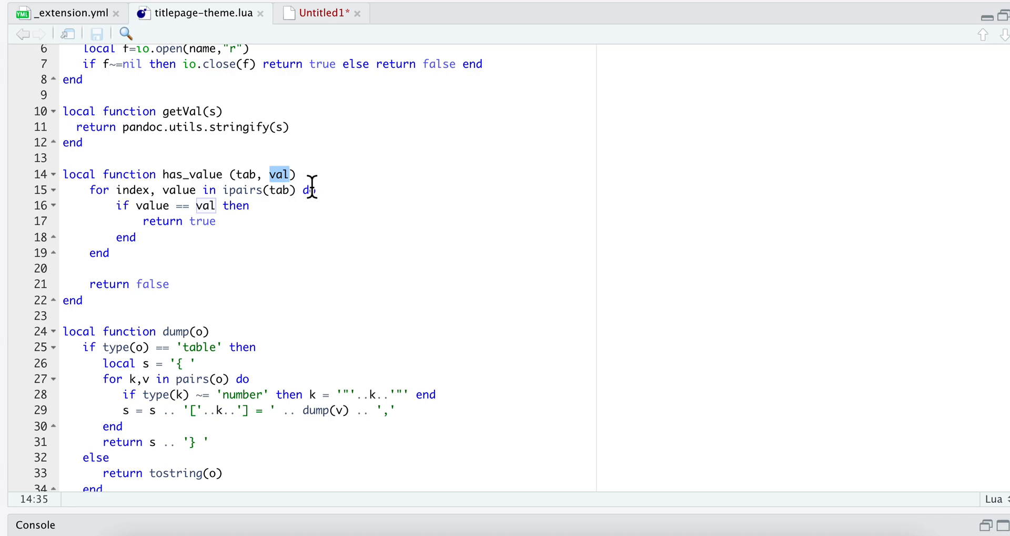
{"action": "mouse_move", "coordinate": [331, 31]}
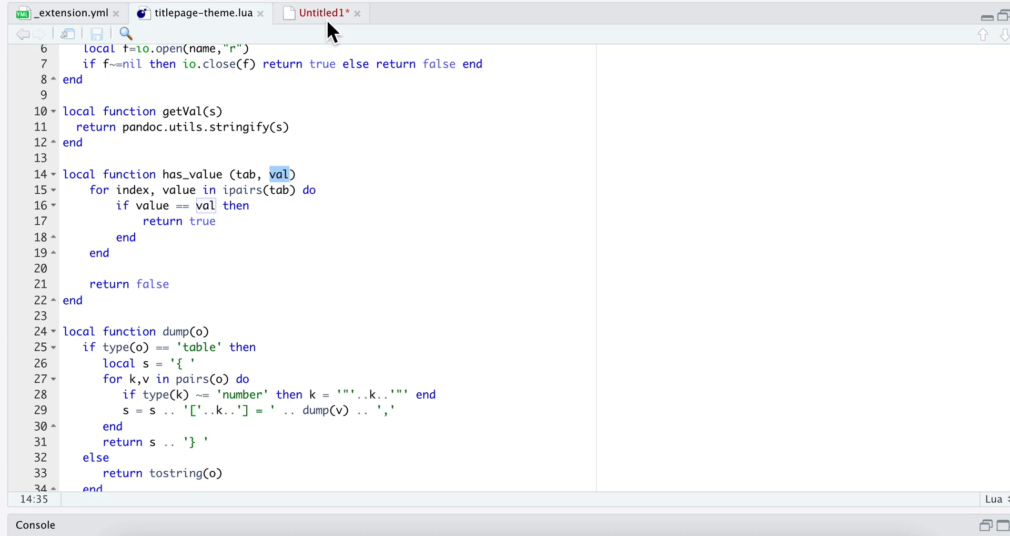
{"action": "left_click", "coordinate": [321, 13]}
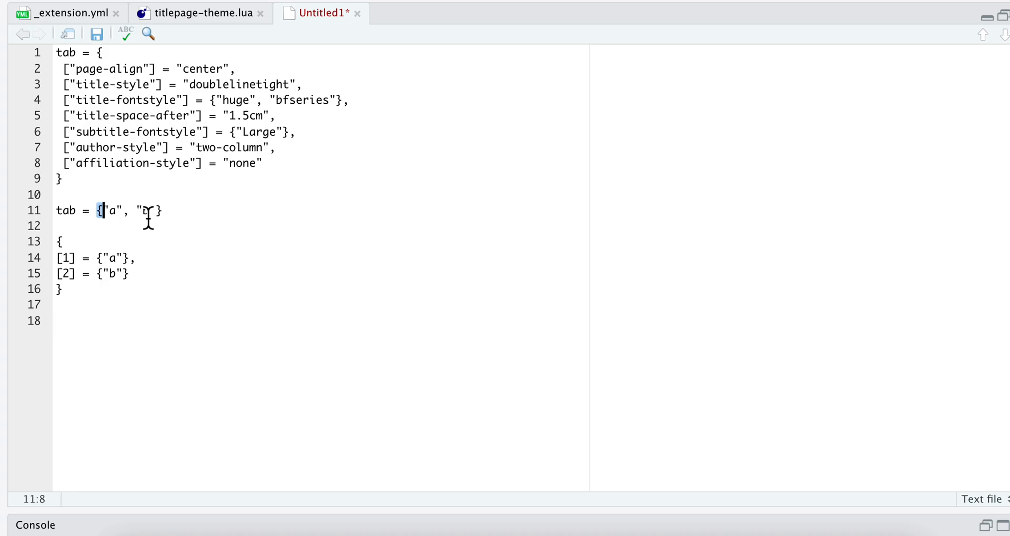
{"action": "left_click_drag", "start_coordinate": [100, 210], "coordinate": [161, 210]}
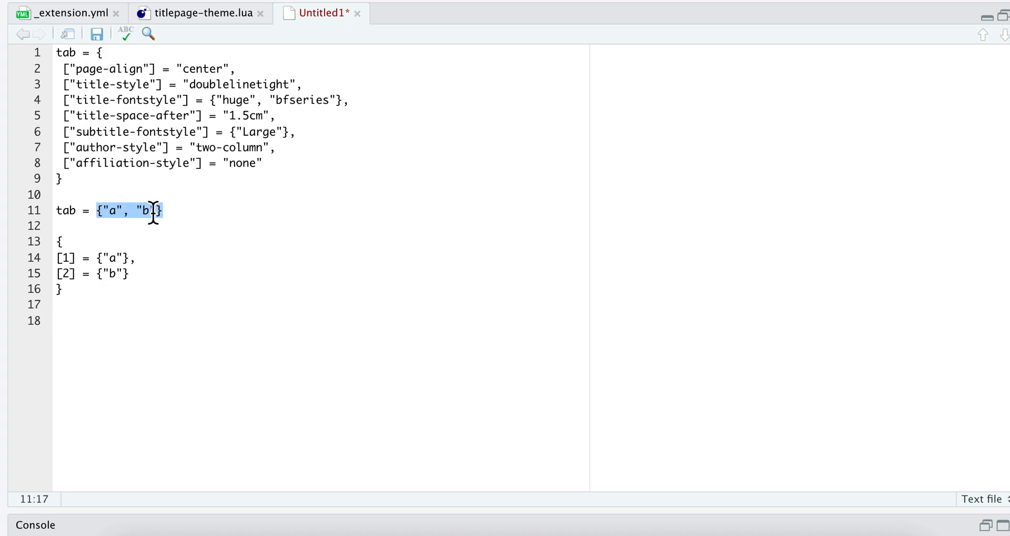
{"action": "left_click", "coordinate": [200, 13]}
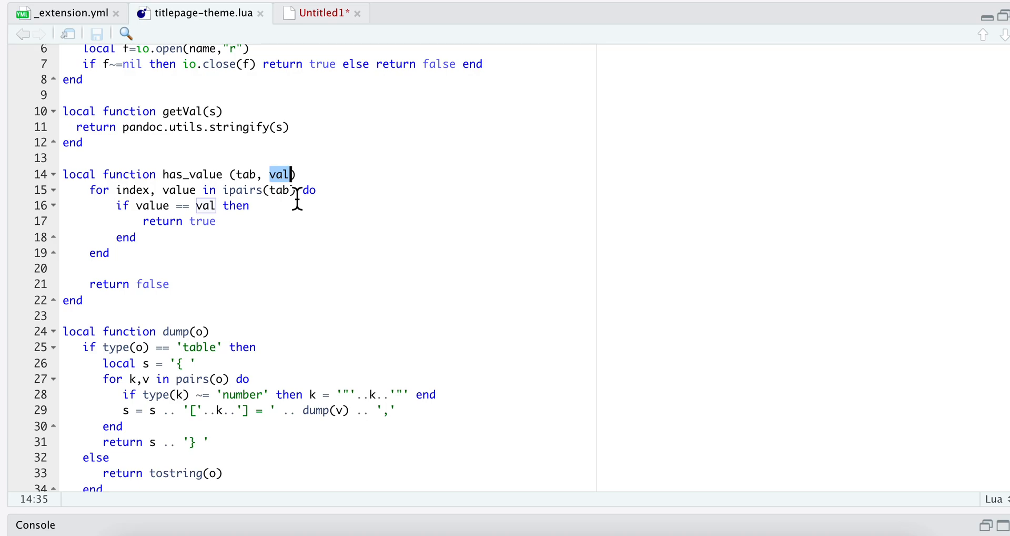
{"action": "mouse_move", "coordinate": [133, 206]}
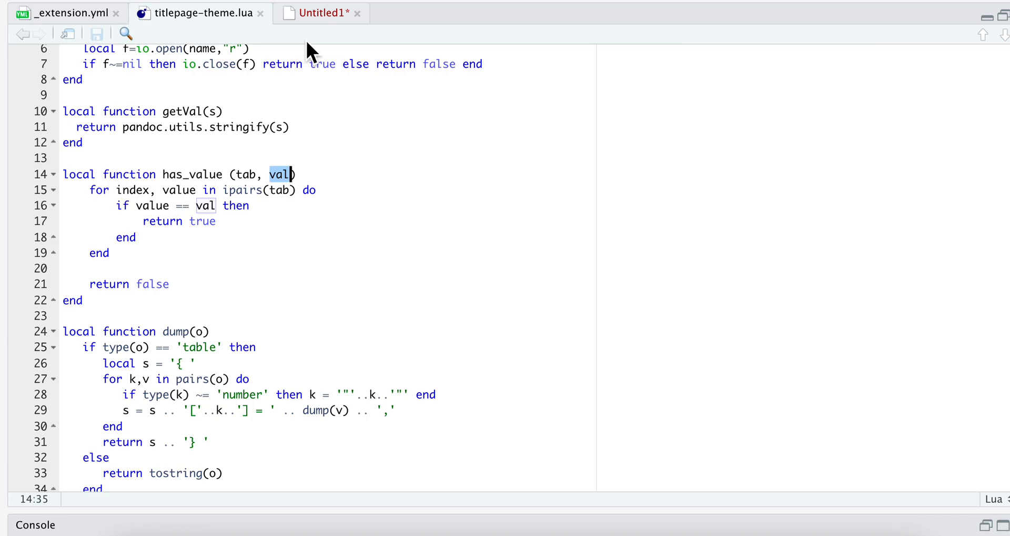
{"action": "left_click", "coordinate": [320, 13]}
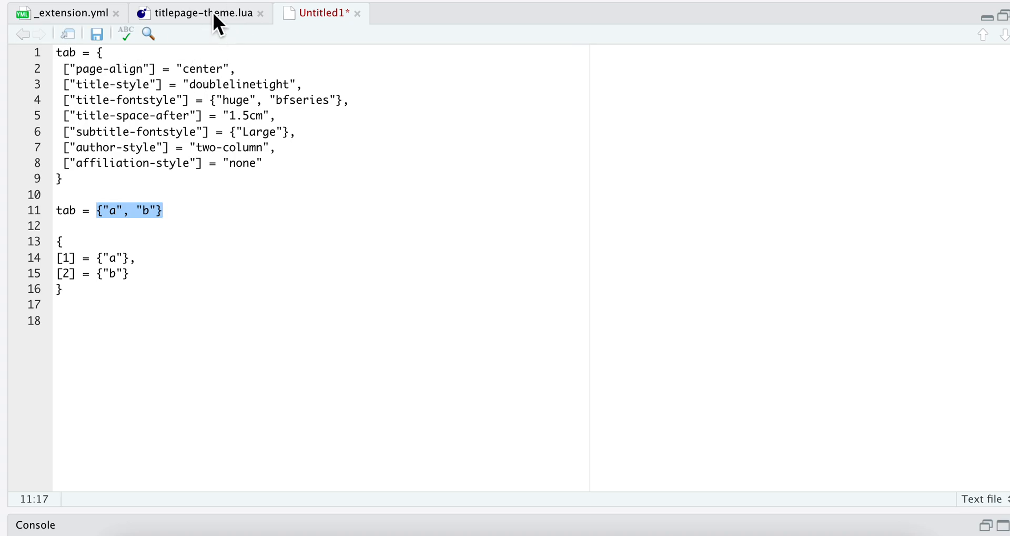
{"action": "left_click", "coordinate": [198, 14]}
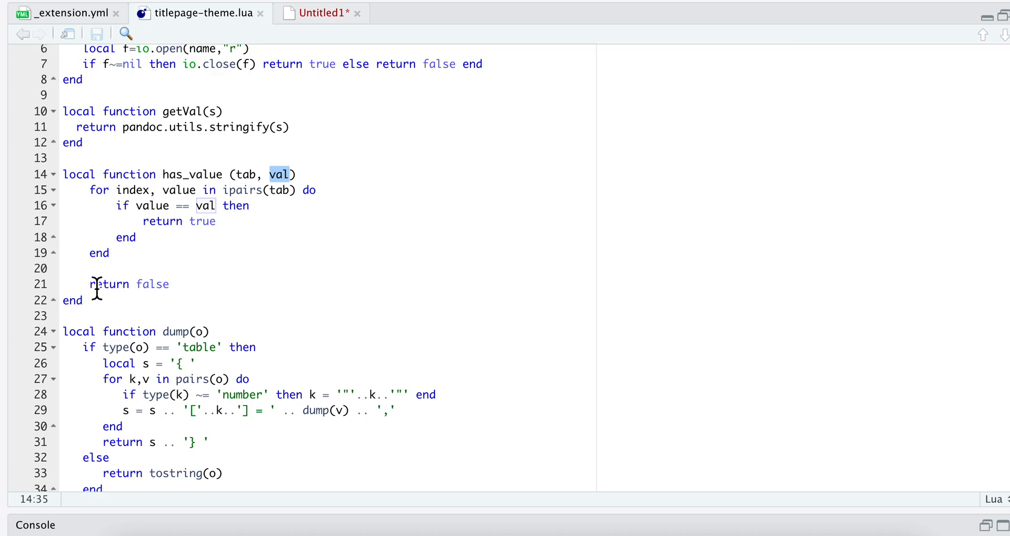
Step: Scroll titlepage-theme.lua past dump() to the Meta function and its check_yaml comment
{"action": "scroll", "scroll_direction": "down", "scroll_amount": 3}
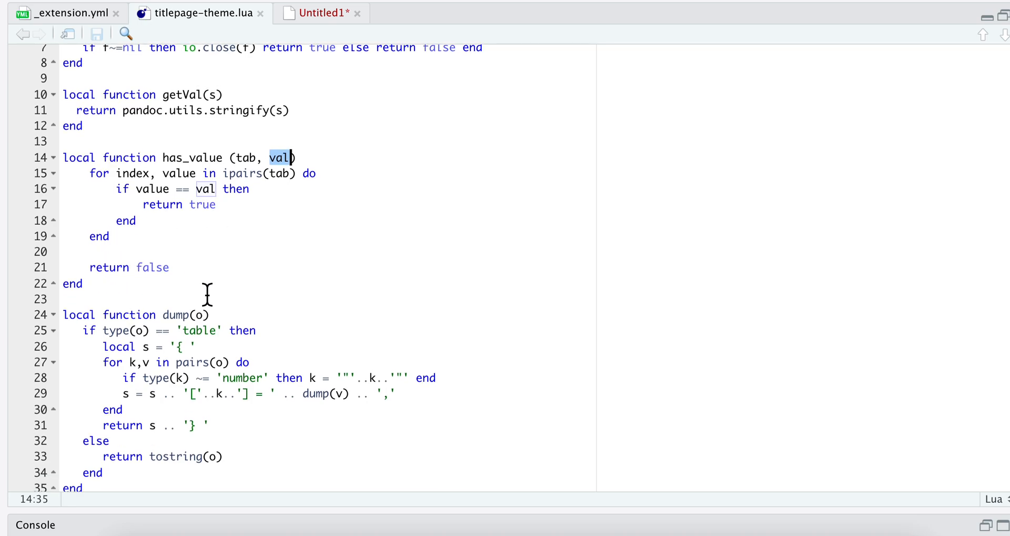
{"action": "scroll", "scroll_direction": "down", "scroll_amount": 3}
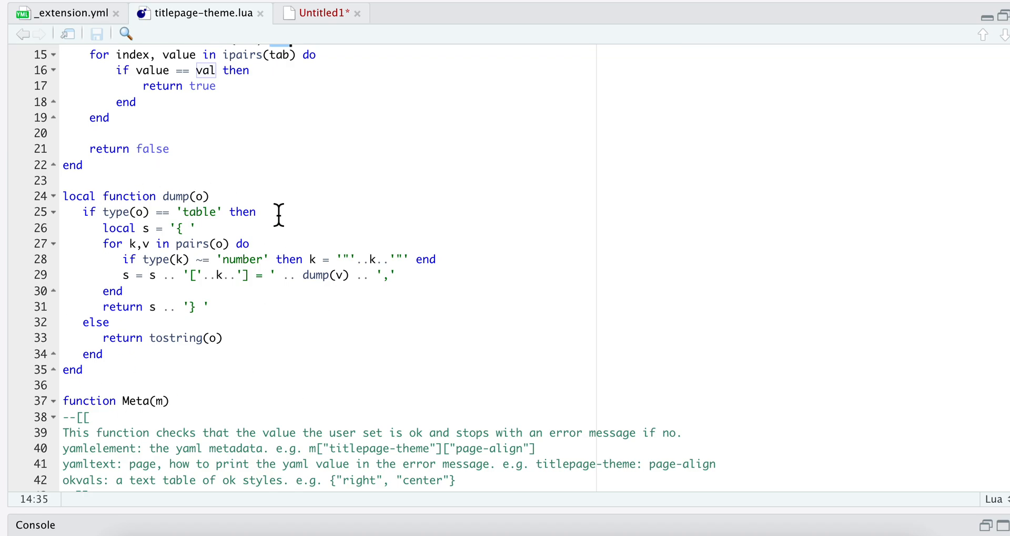
{"action": "scroll", "scroll_direction": "down", "scroll_amount": 3}
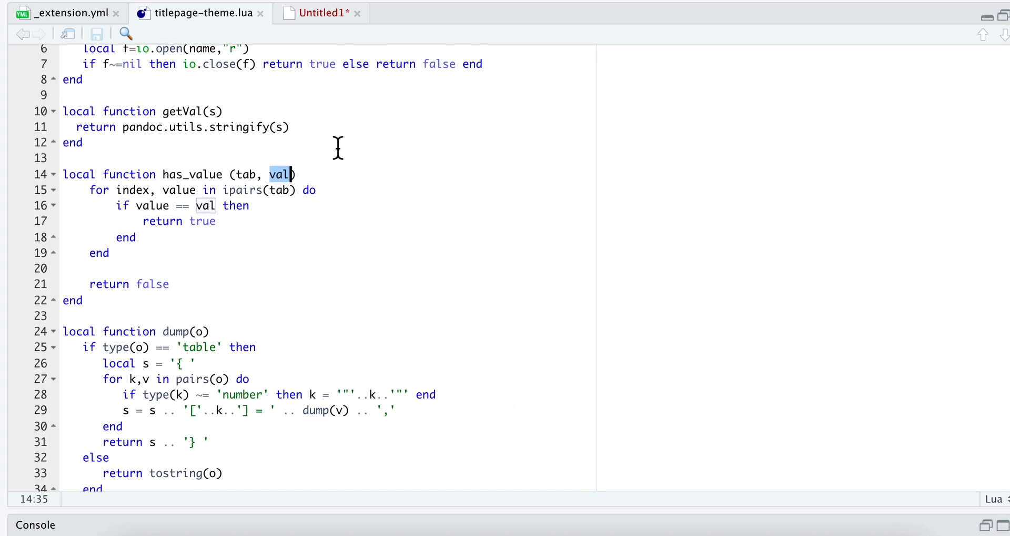
{"action": "mouse_move", "coordinate": [293, 127]}
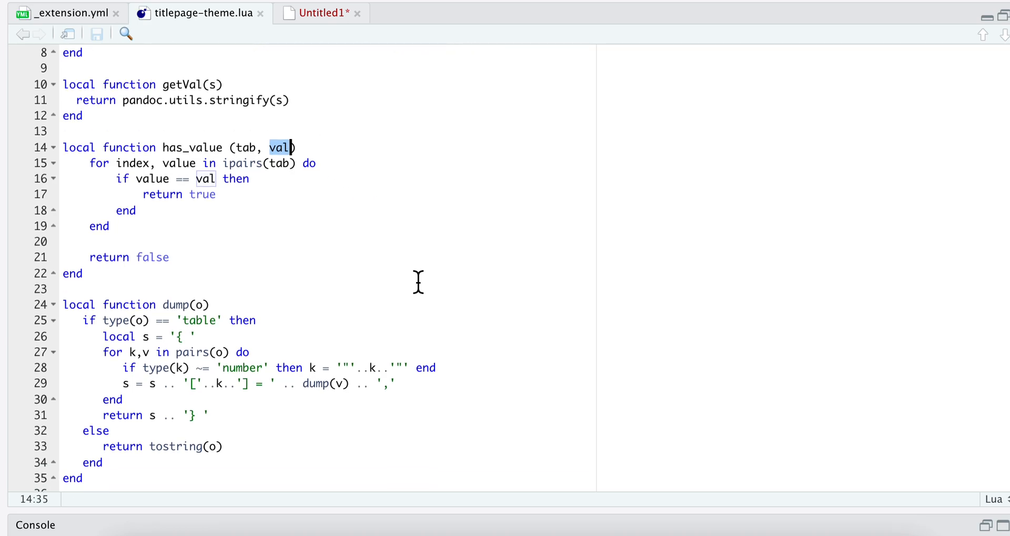
{"action": "scroll", "scroll_direction": "down", "scroll_amount": 3}
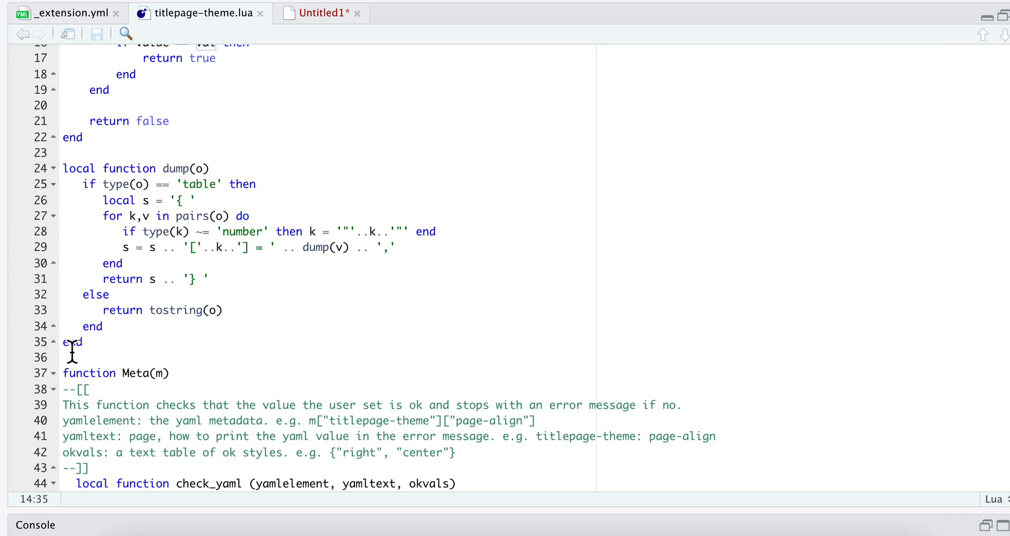
{"action": "mouse_move", "coordinate": [350, 332]}
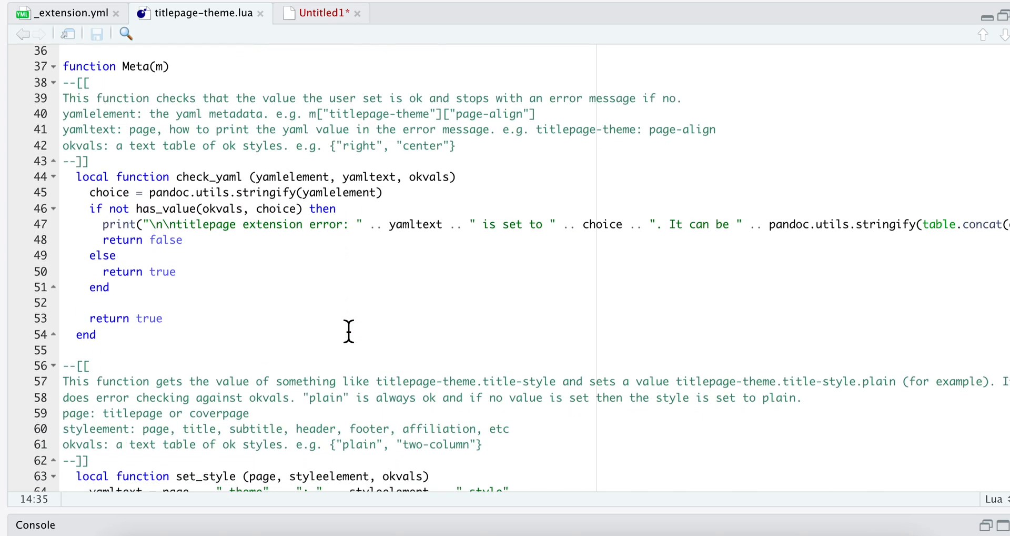
{"action": "scroll", "scroll_direction": "down", "scroll_amount": 3}
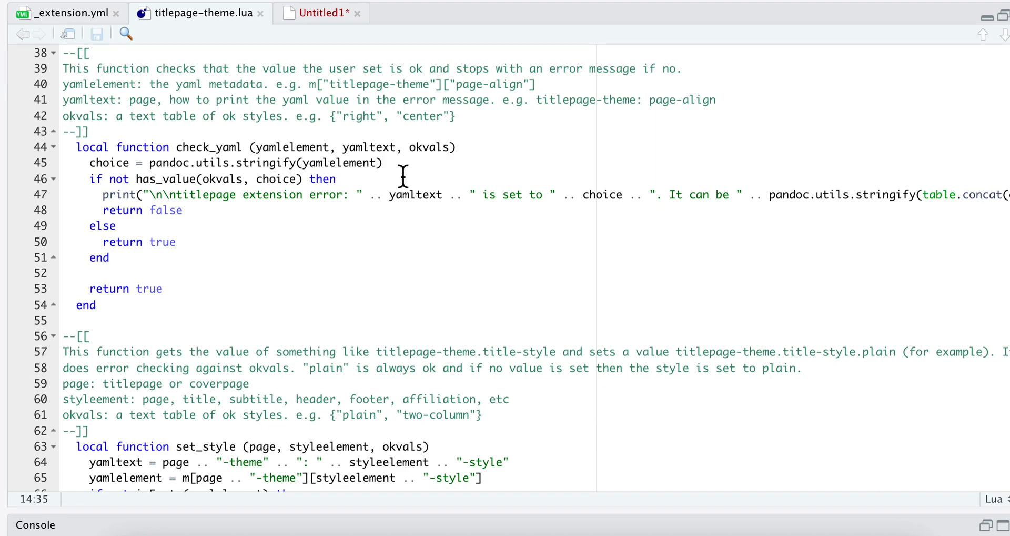
{"action": "mouse_move", "coordinate": [135, 161]}
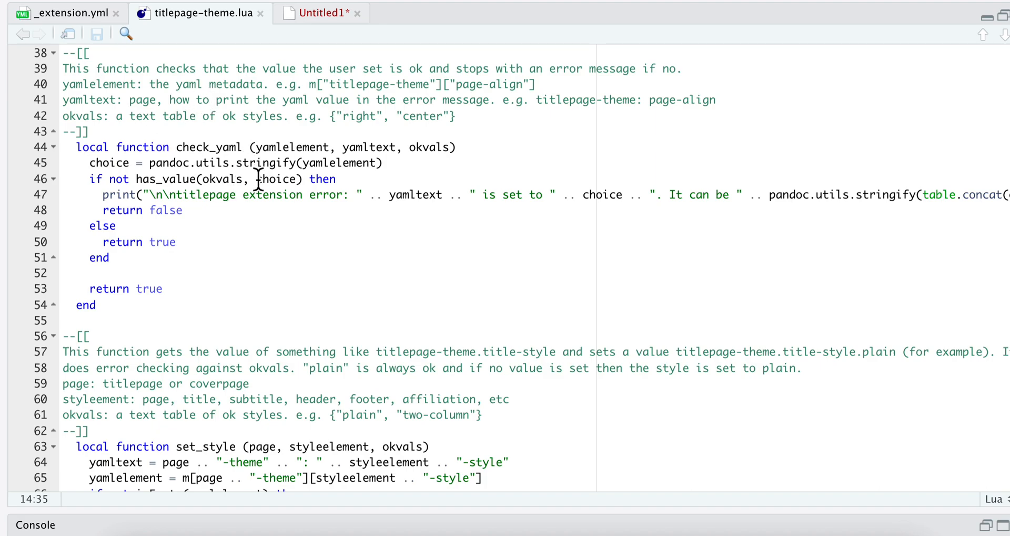
{"action": "mouse_move", "coordinate": [325, 146]}
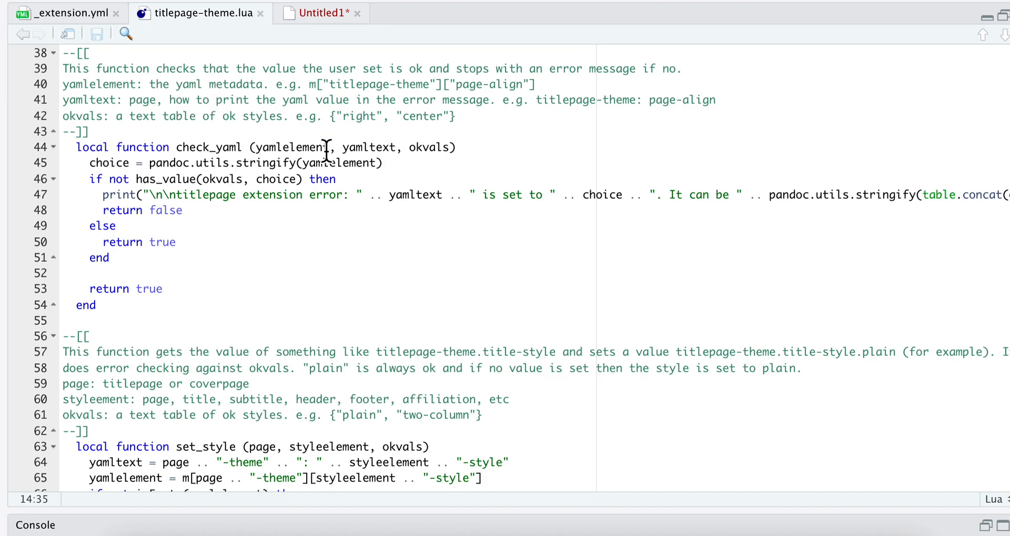
{"action": "mouse_move", "coordinate": [308, 178]}
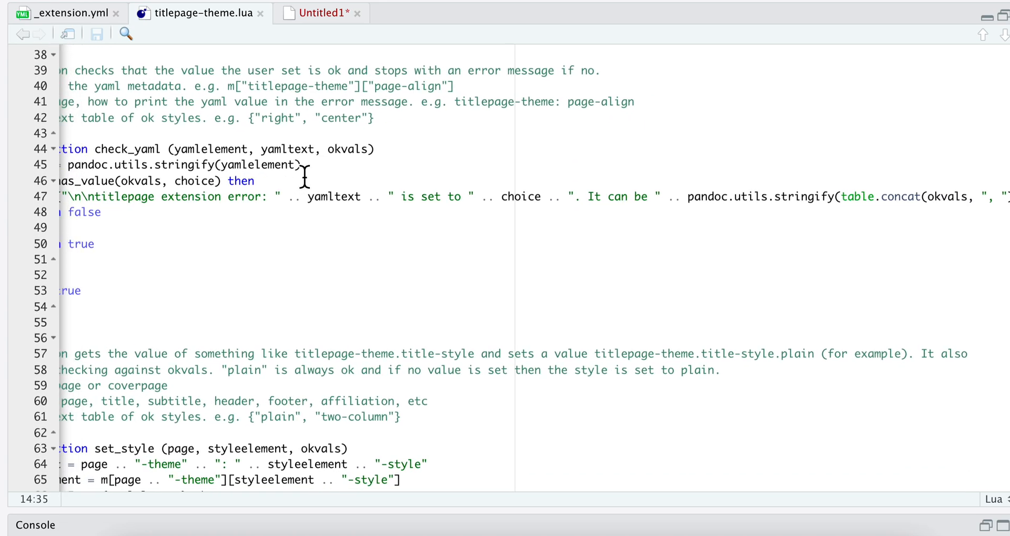
{"action": "scroll", "scroll_direction": "down", "scroll_amount": 3}
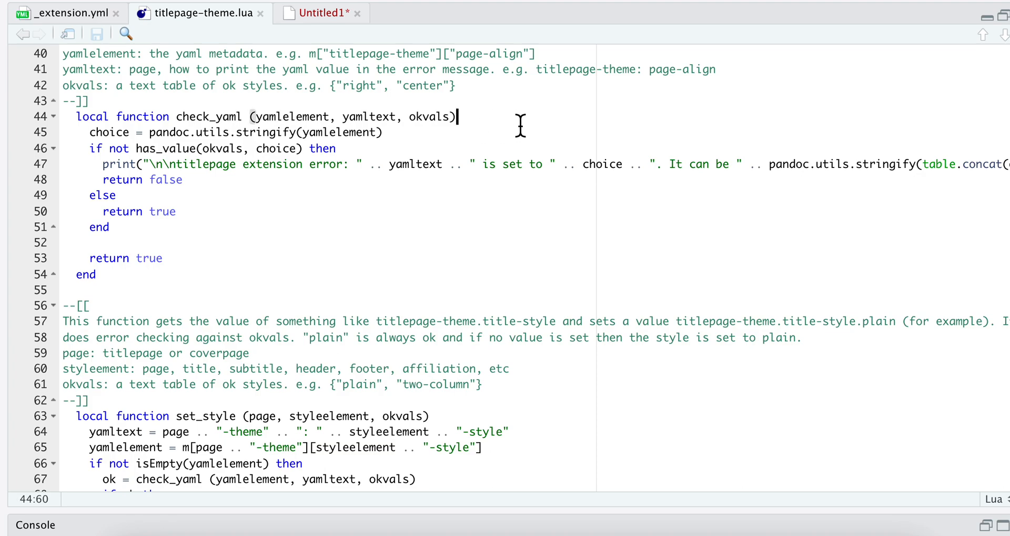
{"action": "type", "text": "m[]"}
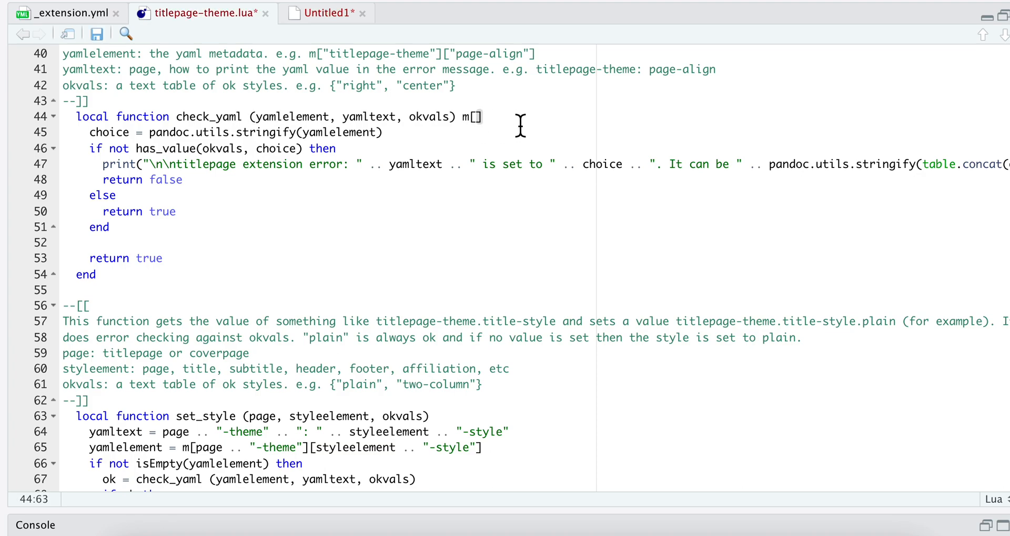
{"action": "type", "text": "cover\""}
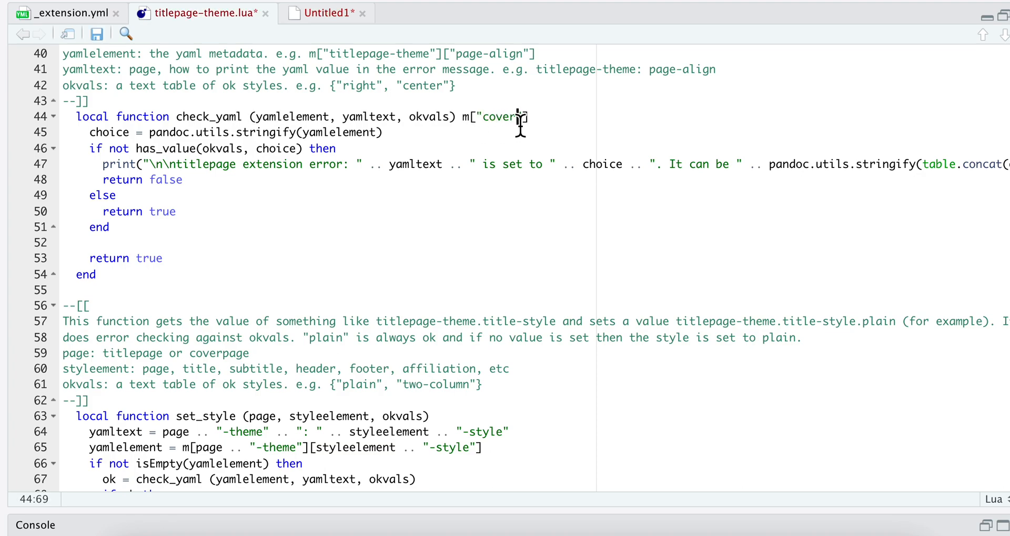
{"action": "key", "text": "BackSpace"}
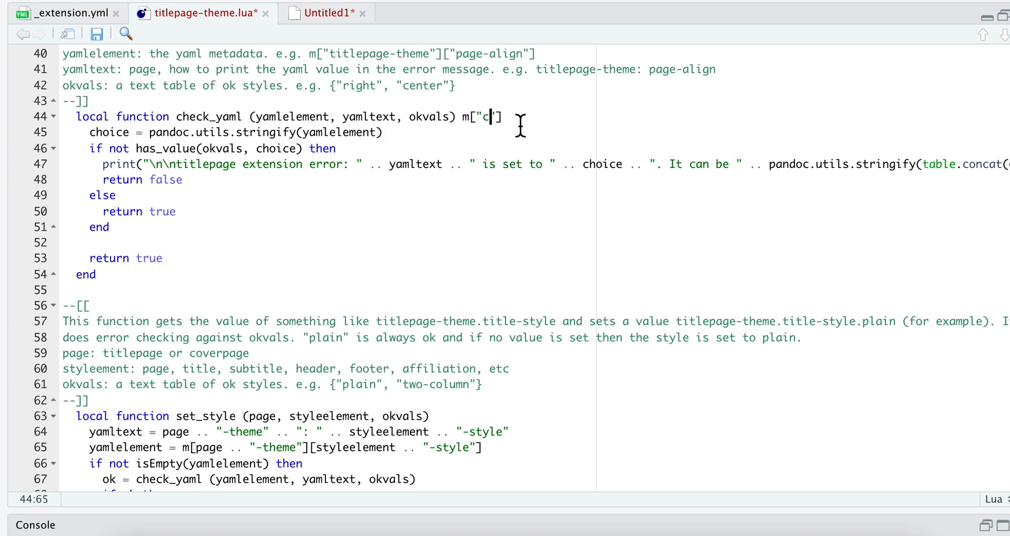
{"action": "type", "text": "overpage-th"}
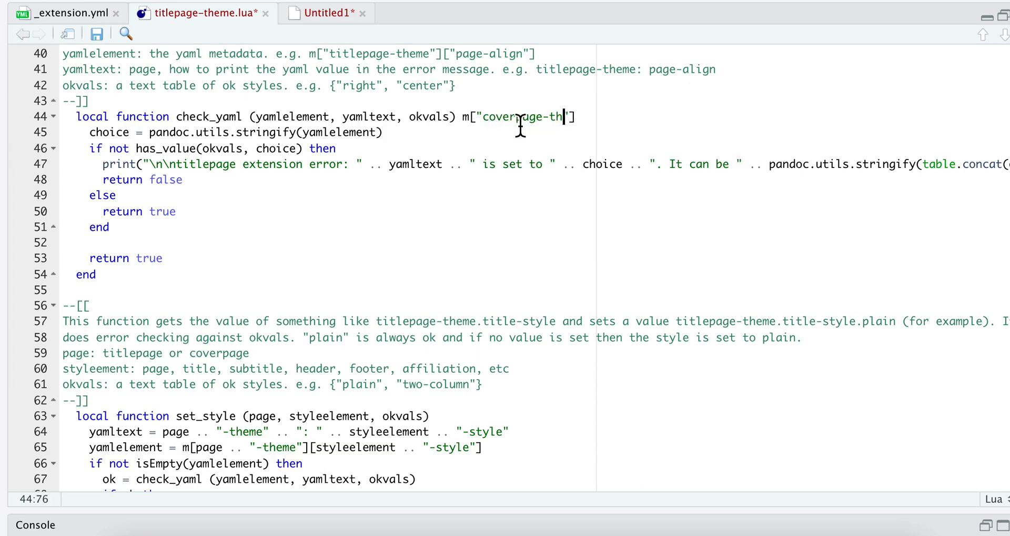
{"action": "type", "text": "eme"}
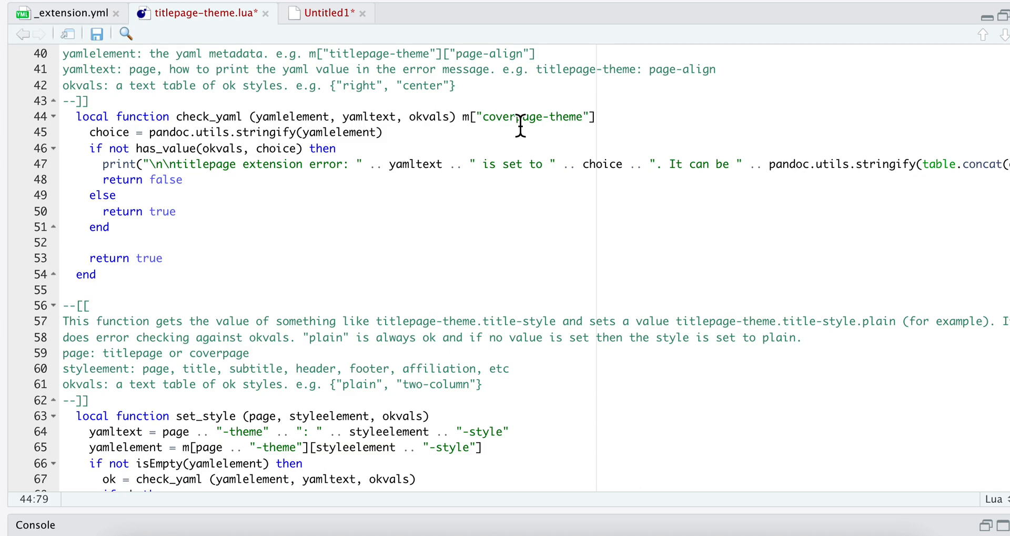
{"action": "type", "text": "[]"}
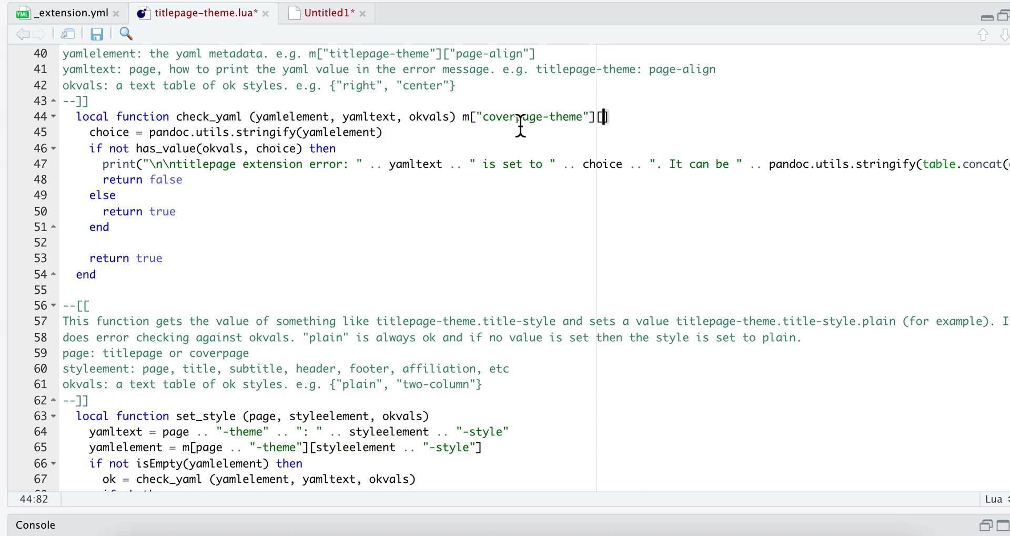
{"action": "type", "text": "page-al\""}
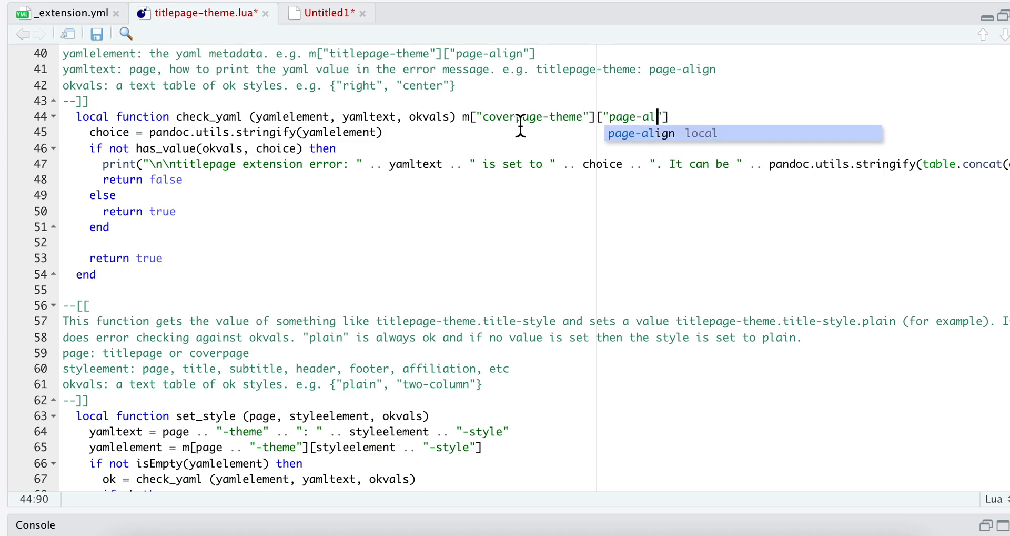
{"action": "type", "text": "ign"}
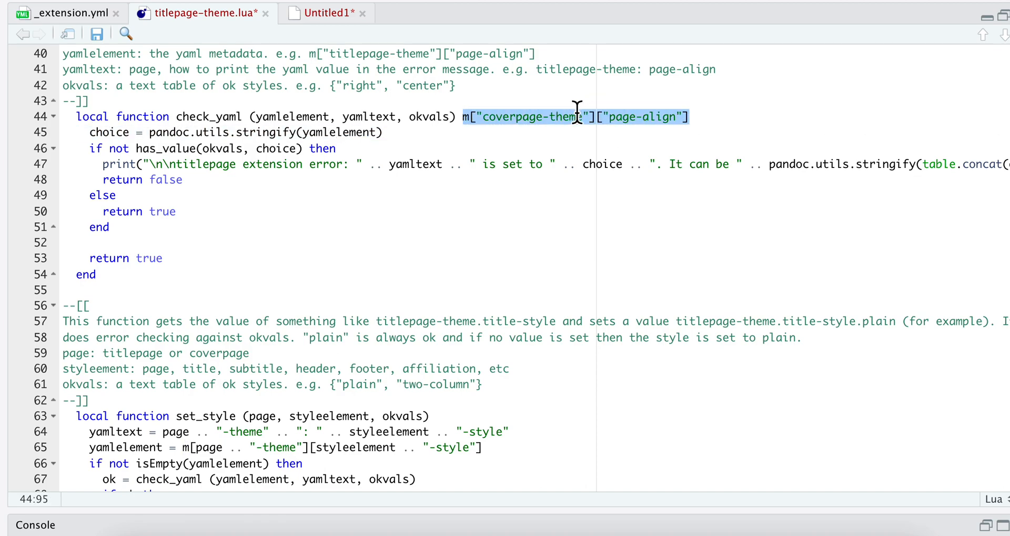
{"action": "left_click", "coordinate": [258, 116]}
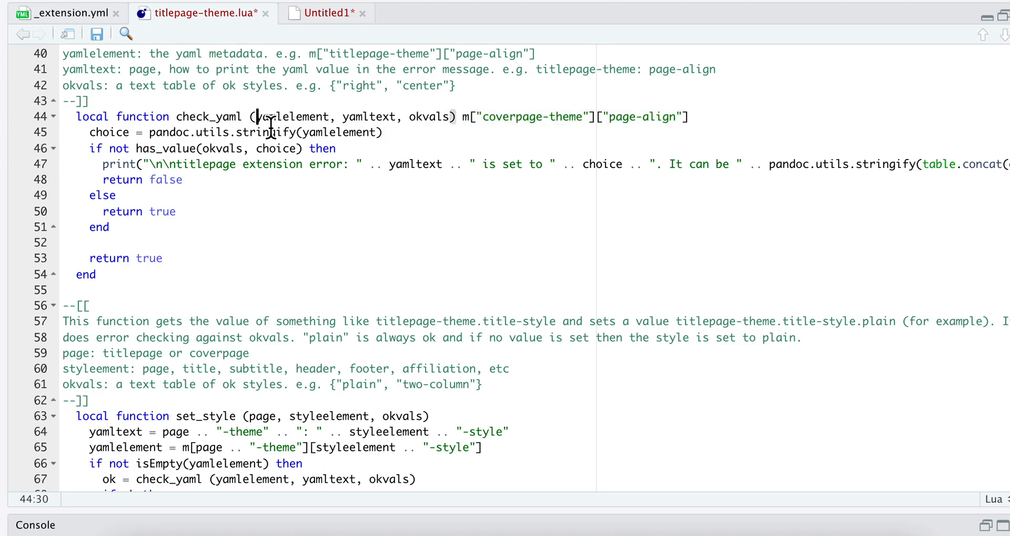
{"action": "double_click", "coordinate": [292, 117]}
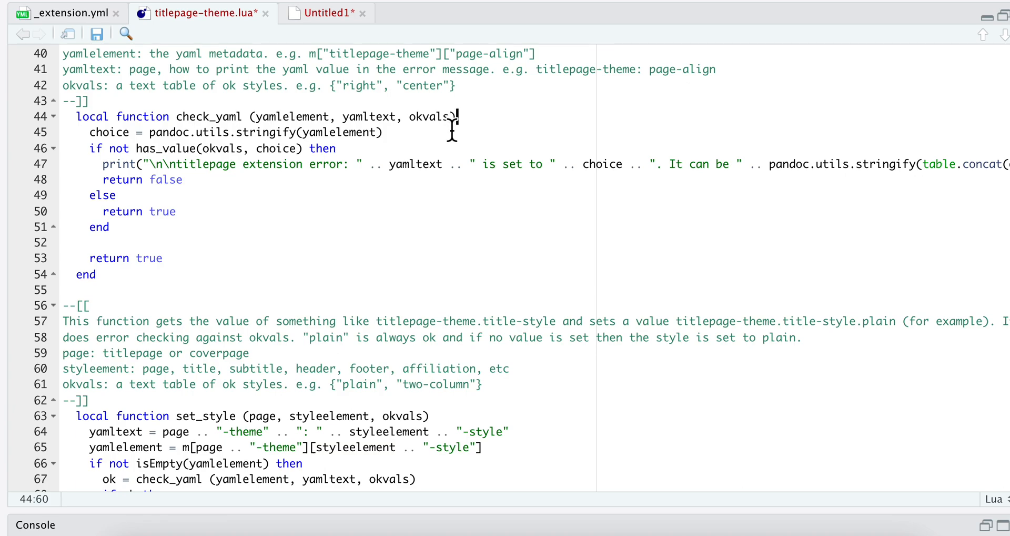
{"action": "mouse_move", "coordinate": [462, 127]}
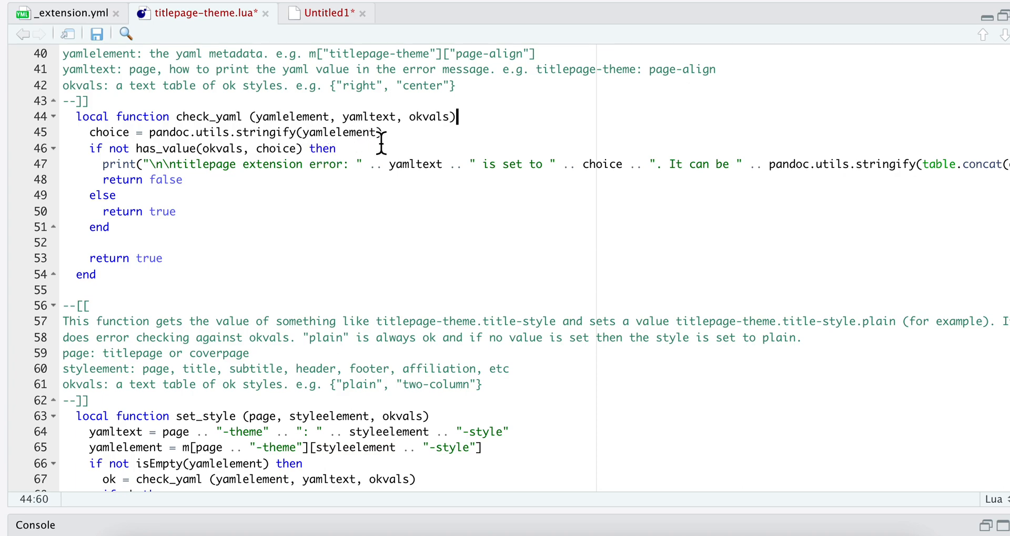
{"action": "mouse_move", "coordinate": [87, 154]}
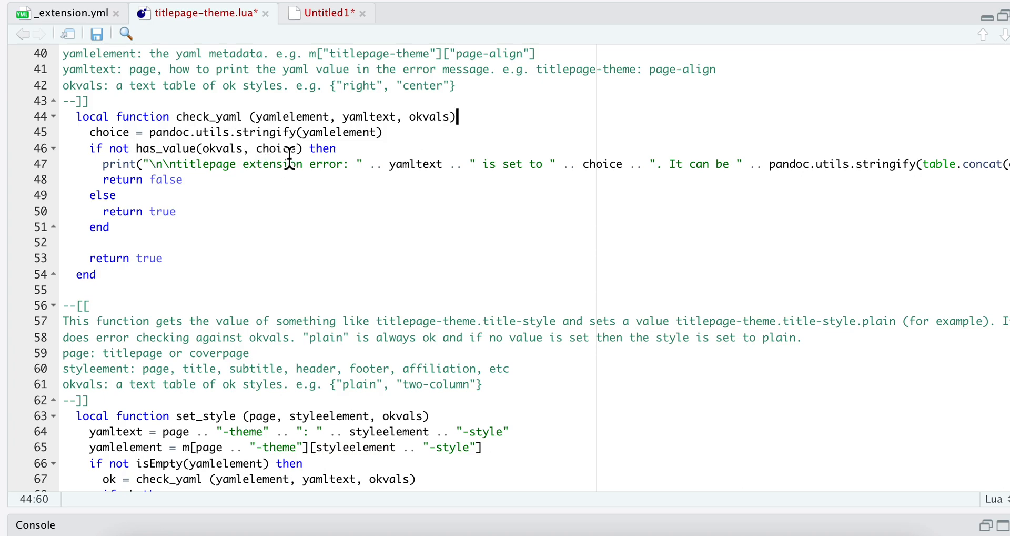
{"action": "mouse_move", "coordinate": [216, 161]}
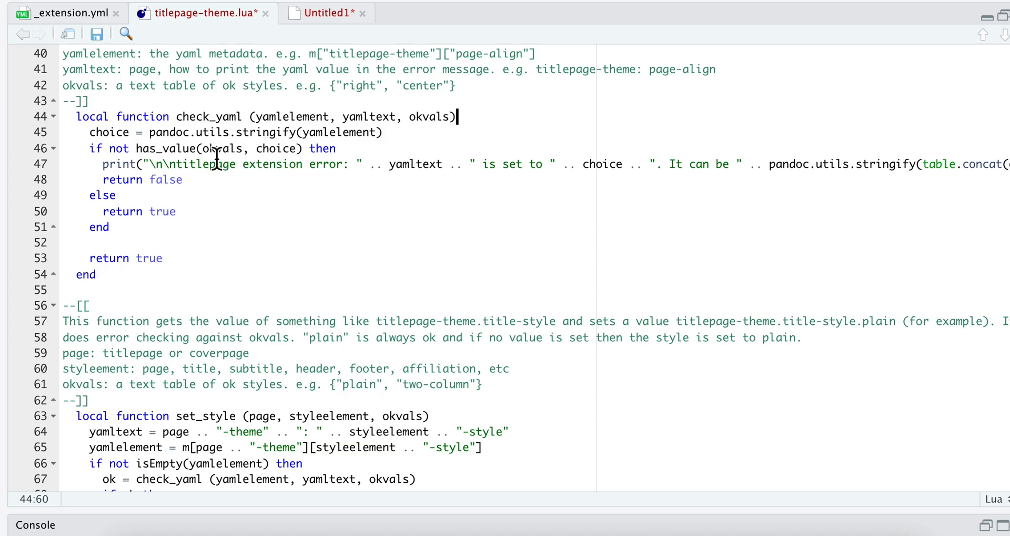
{"action": "mouse_move", "coordinate": [147, 181]}
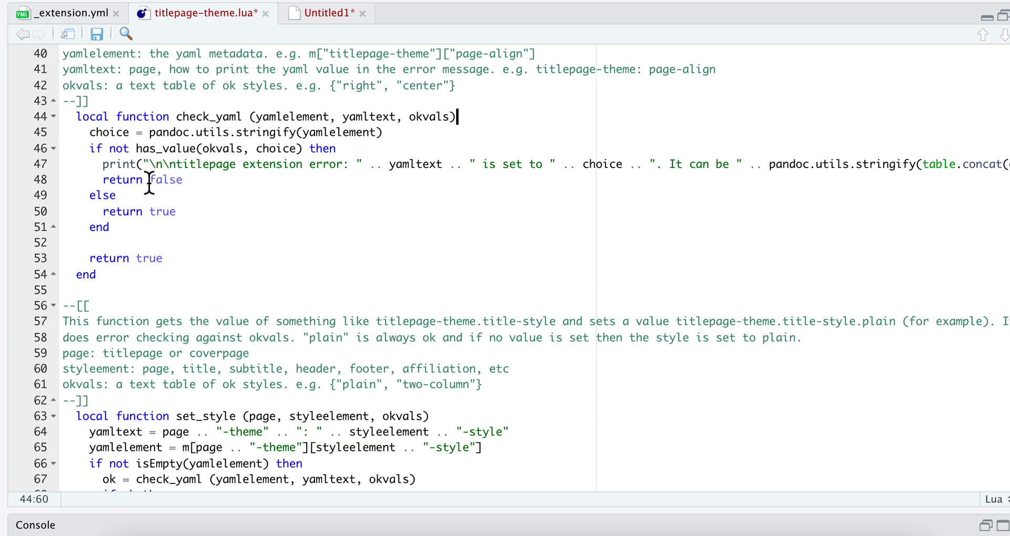
{"action": "mouse_move", "coordinate": [339, 258]}
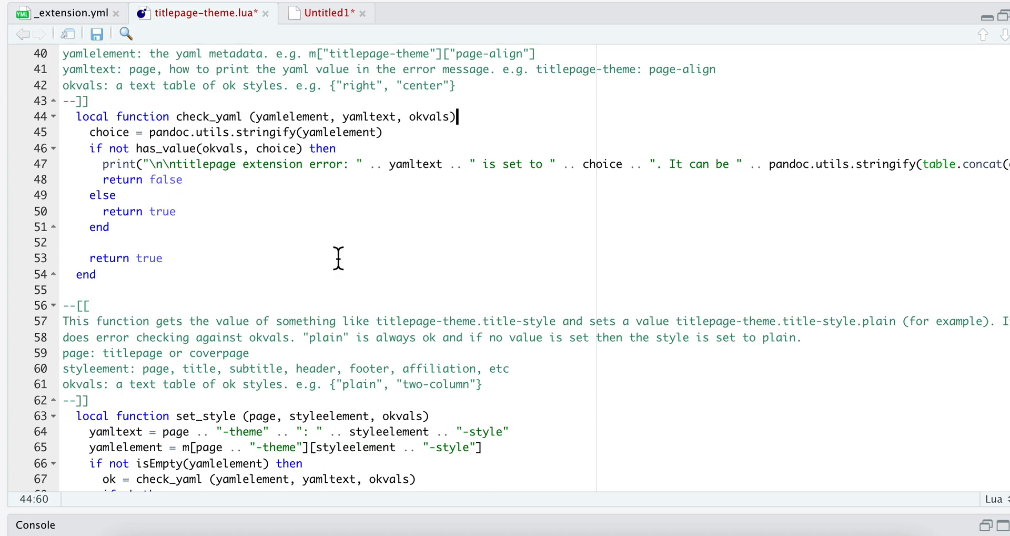
{"action": "mouse_move", "coordinate": [86, 274]}
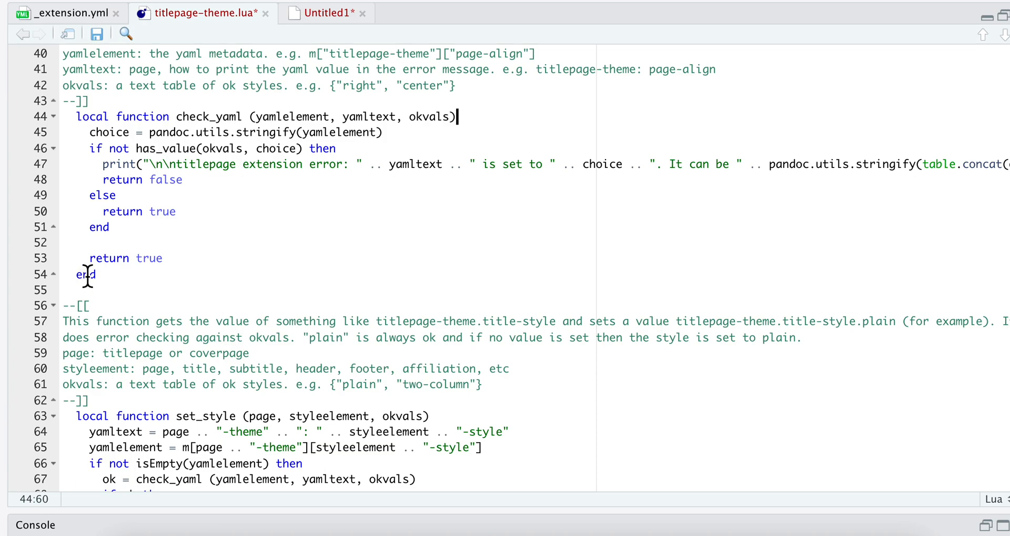
{"action": "mouse_move", "coordinate": [144, 172]}
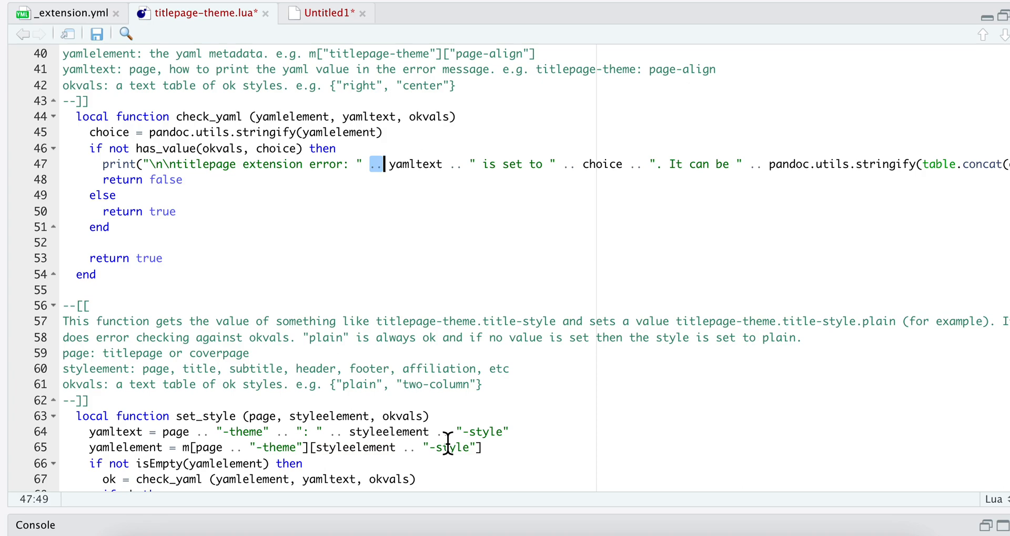
{"action": "mouse_move", "coordinate": [238, 168]}
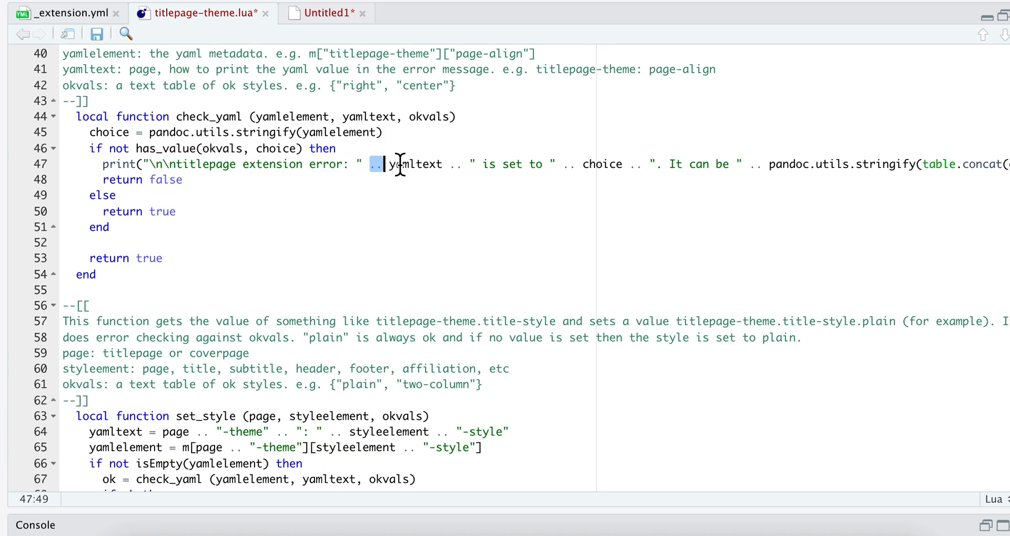
{"action": "mouse_move", "coordinate": [443, 178]}
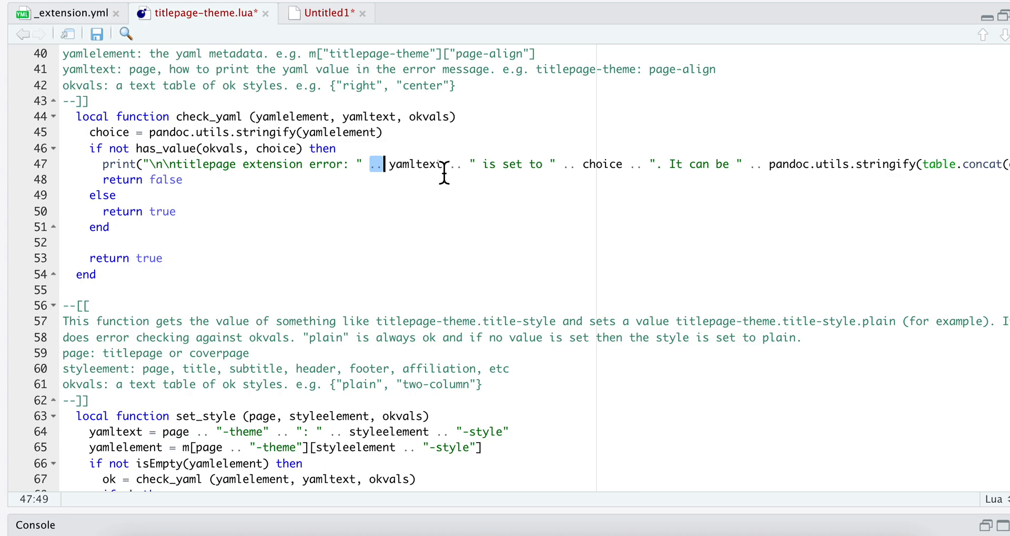
{"action": "mouse_move", "coordinate": [598, 174]}
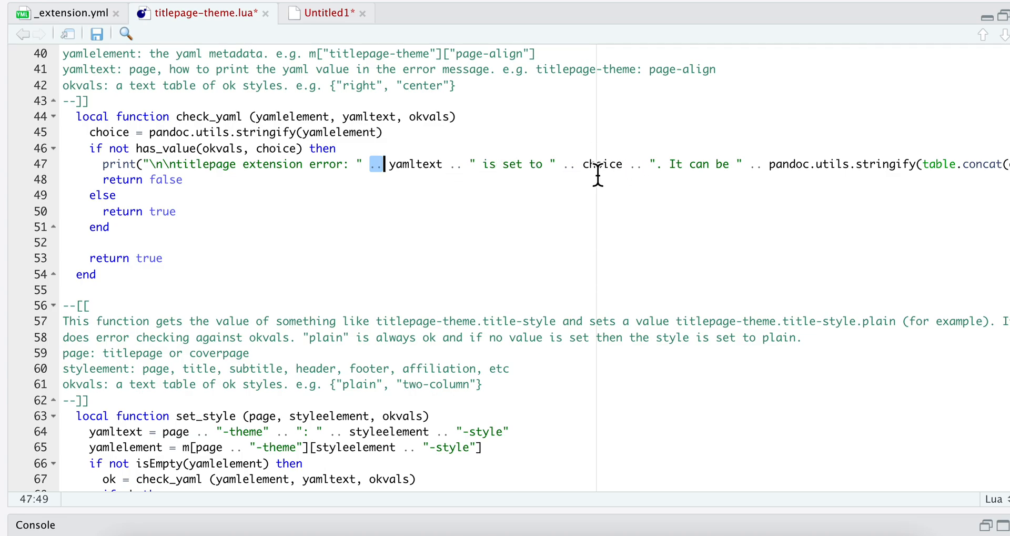
{"action": "mouse_move", "coordinate": [892, 201]}
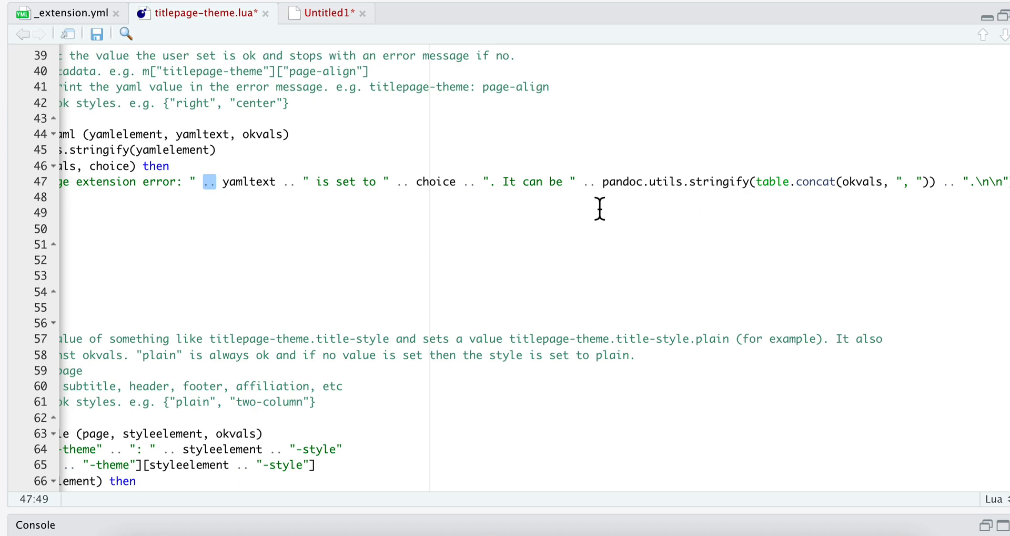
{"action": "mouse_move", "coordinate": [525, 183]}
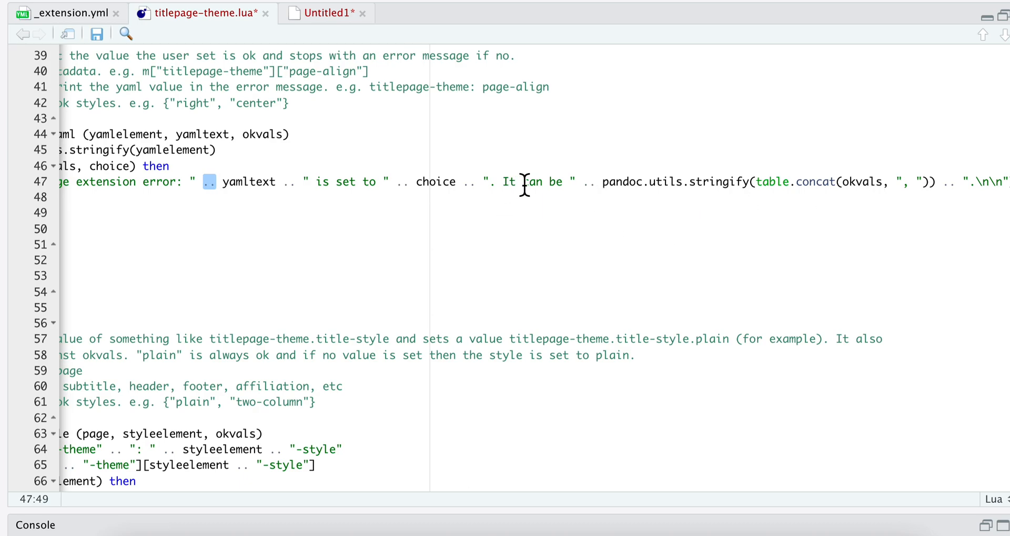
{"action": "mouse_move", "coordinate": [930, 225]}
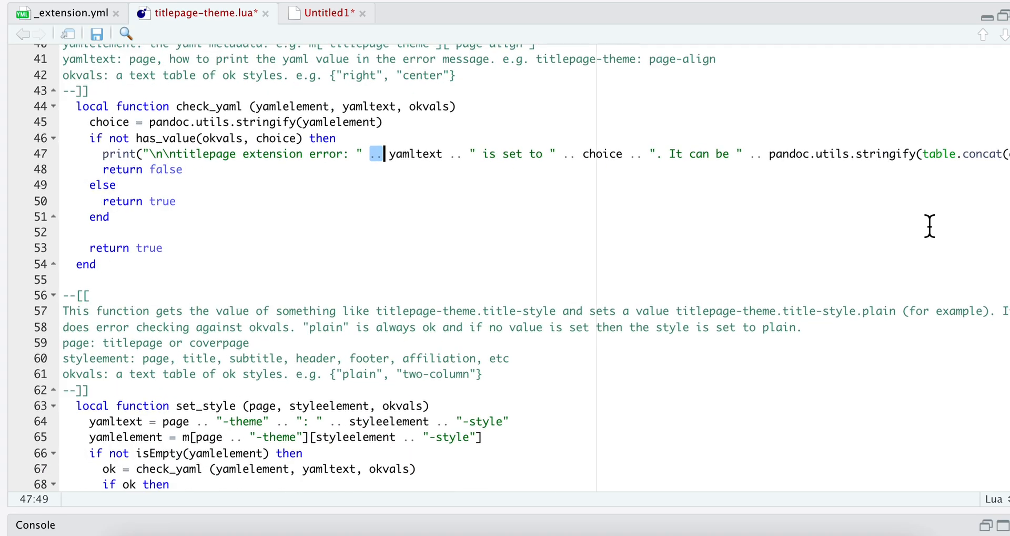
{"action": "scroll", "scroll_direction": "down", "scroll_amount": 3}
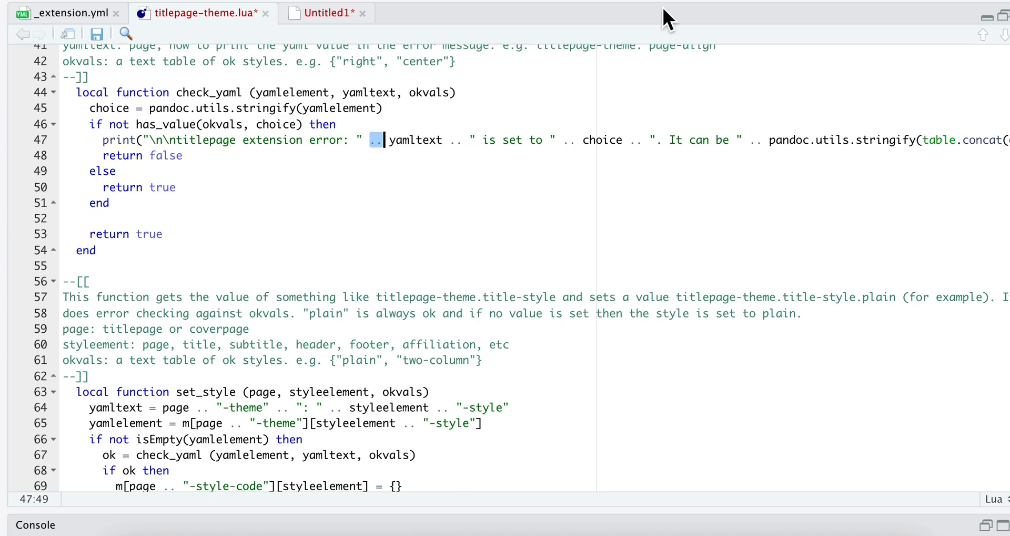